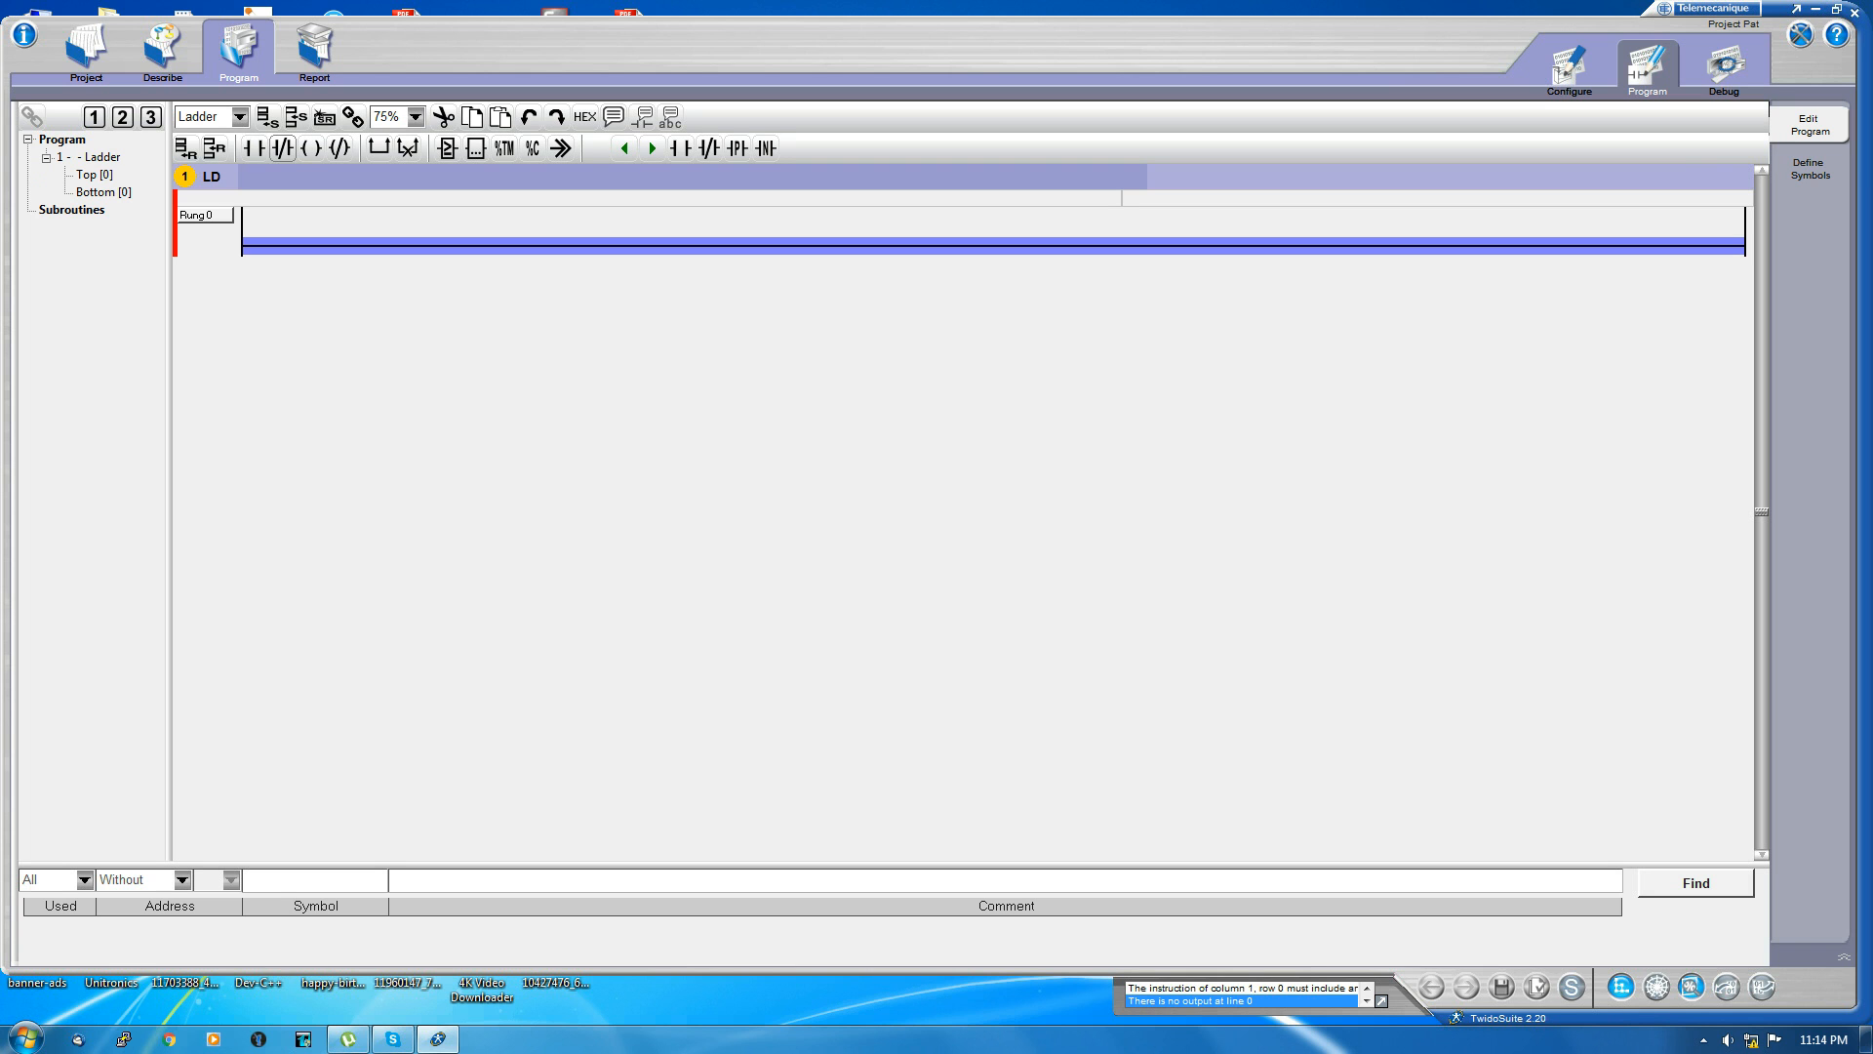
mouse_move(255, 148)
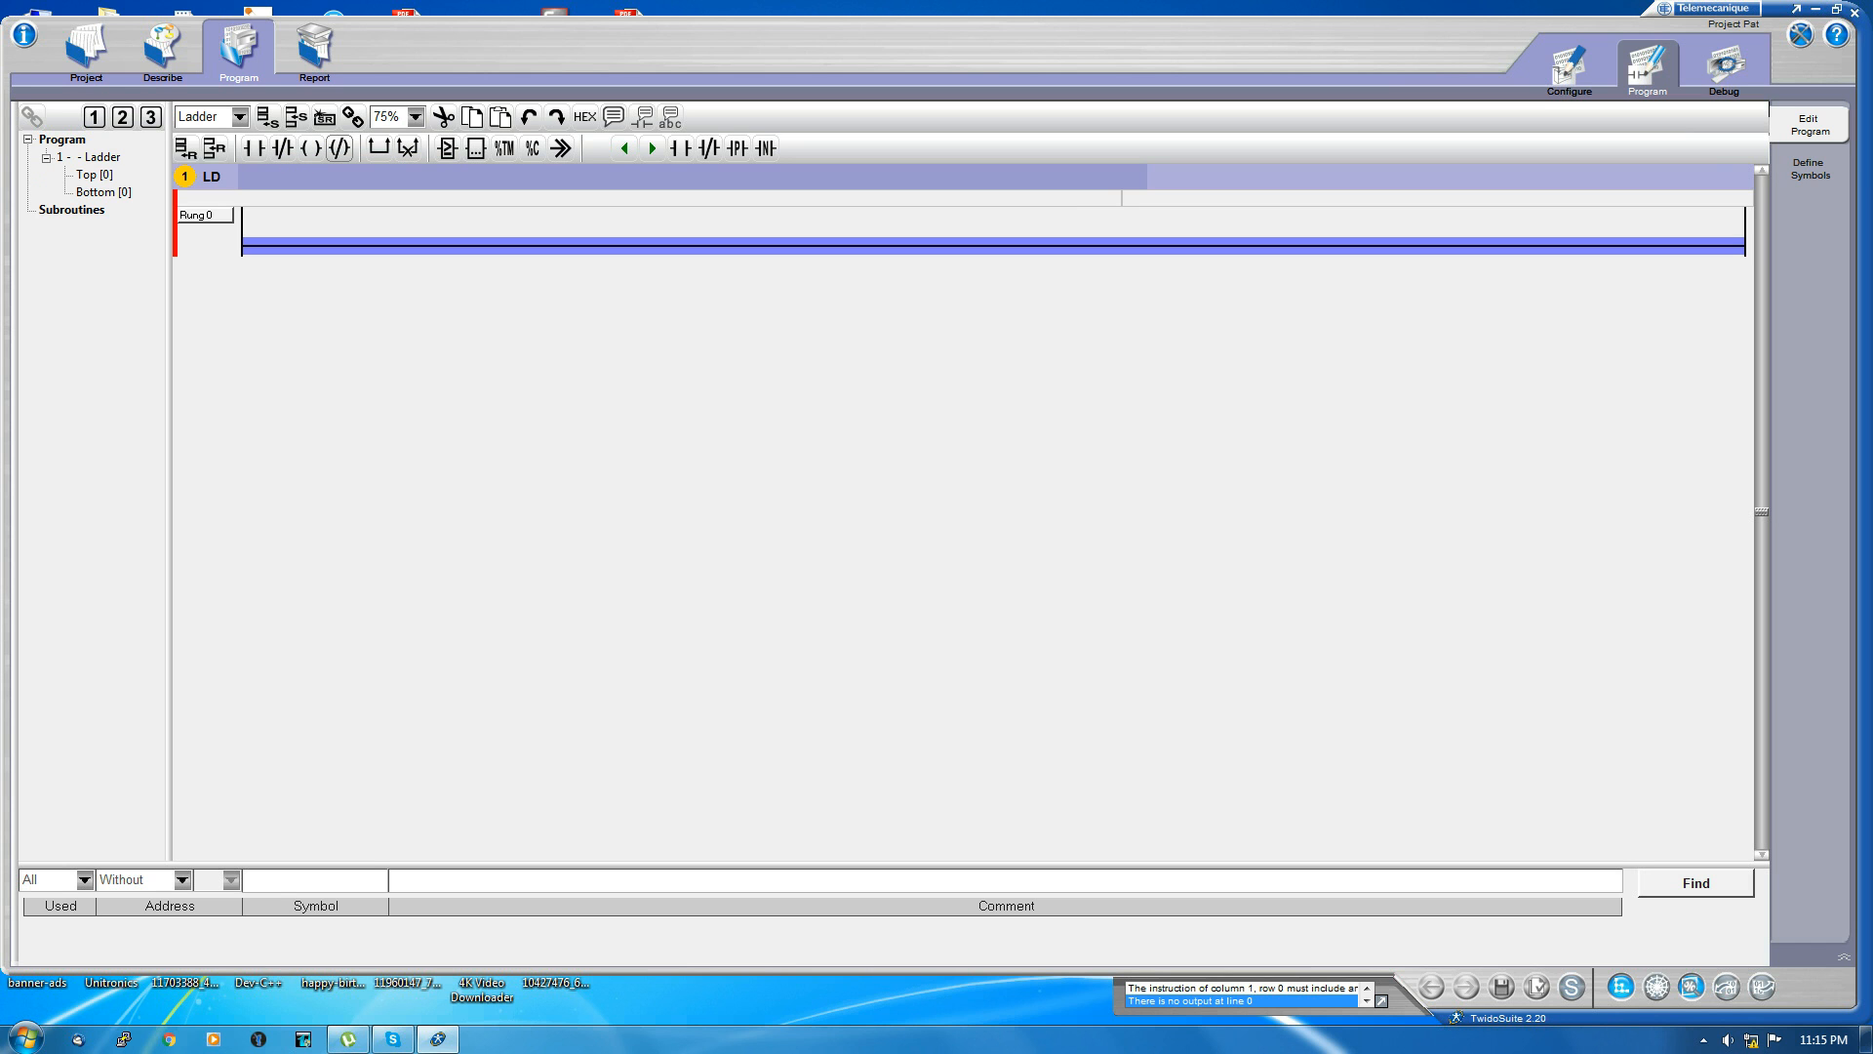
mouse_move(408, 149)
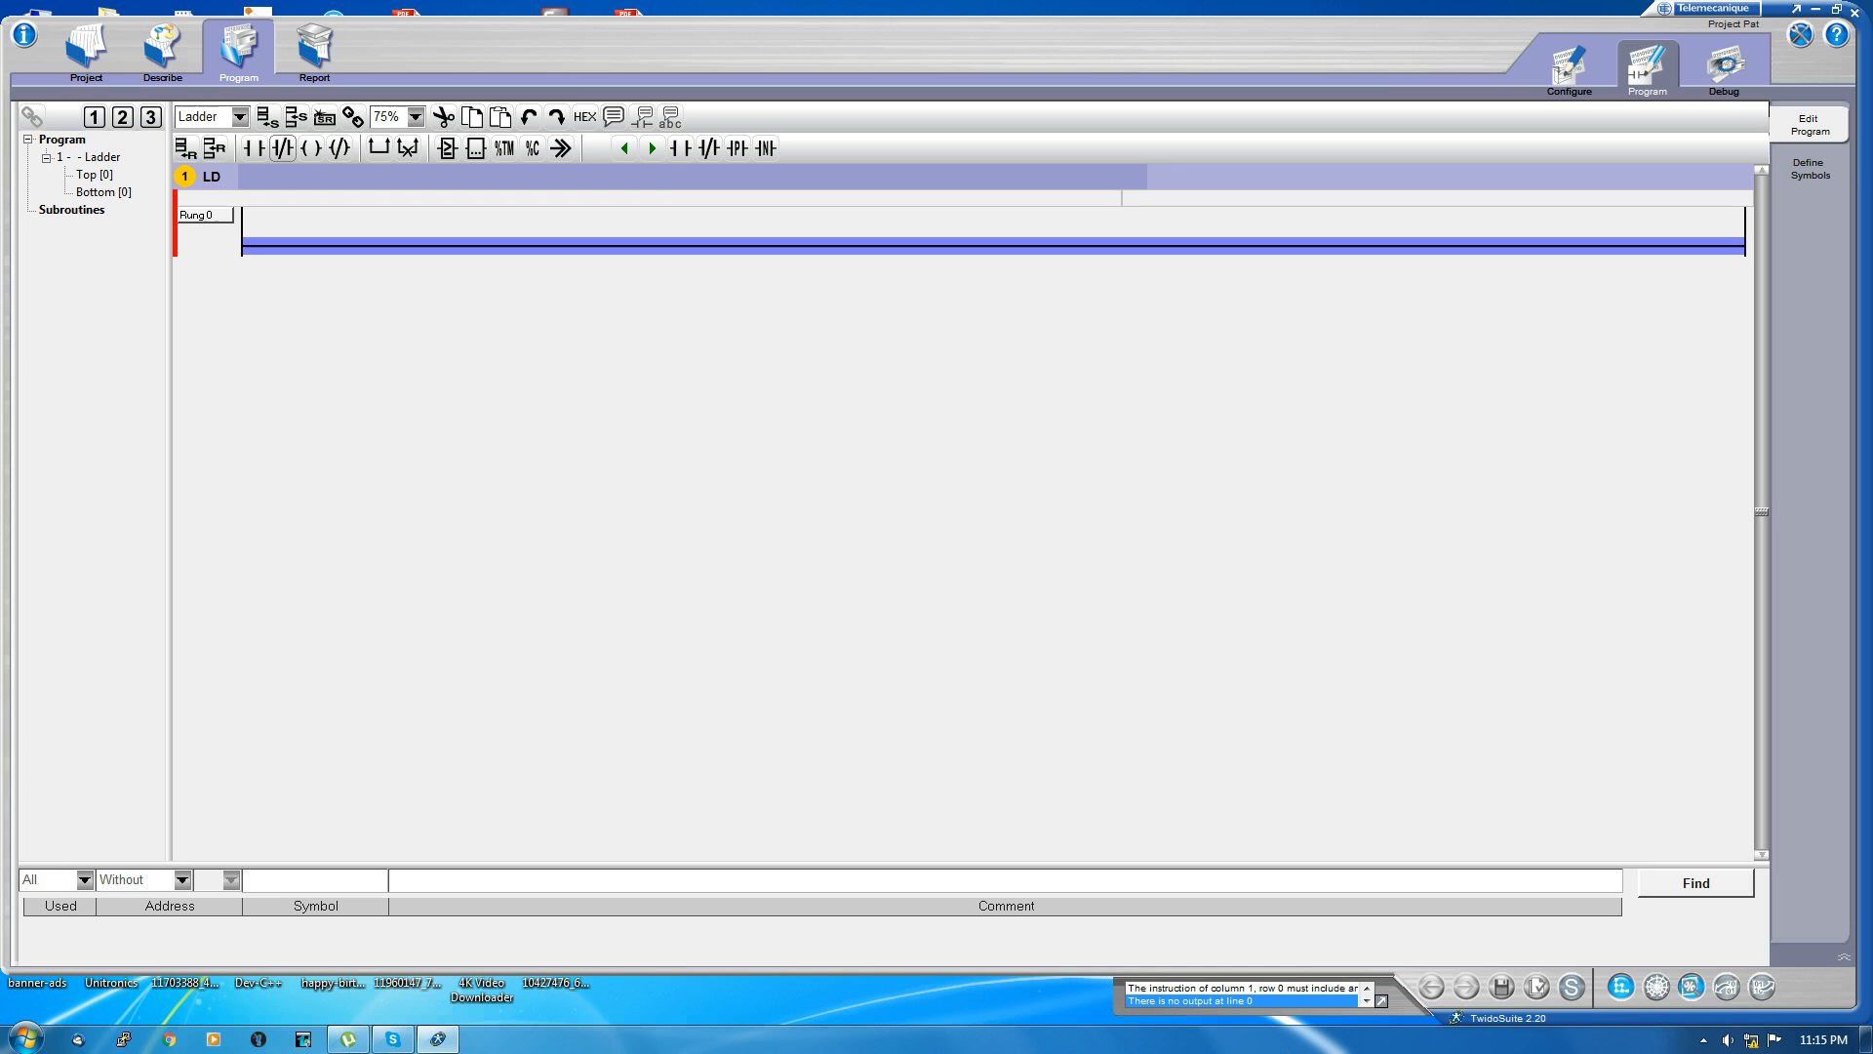
mouse_move(260, 148)
type("%")
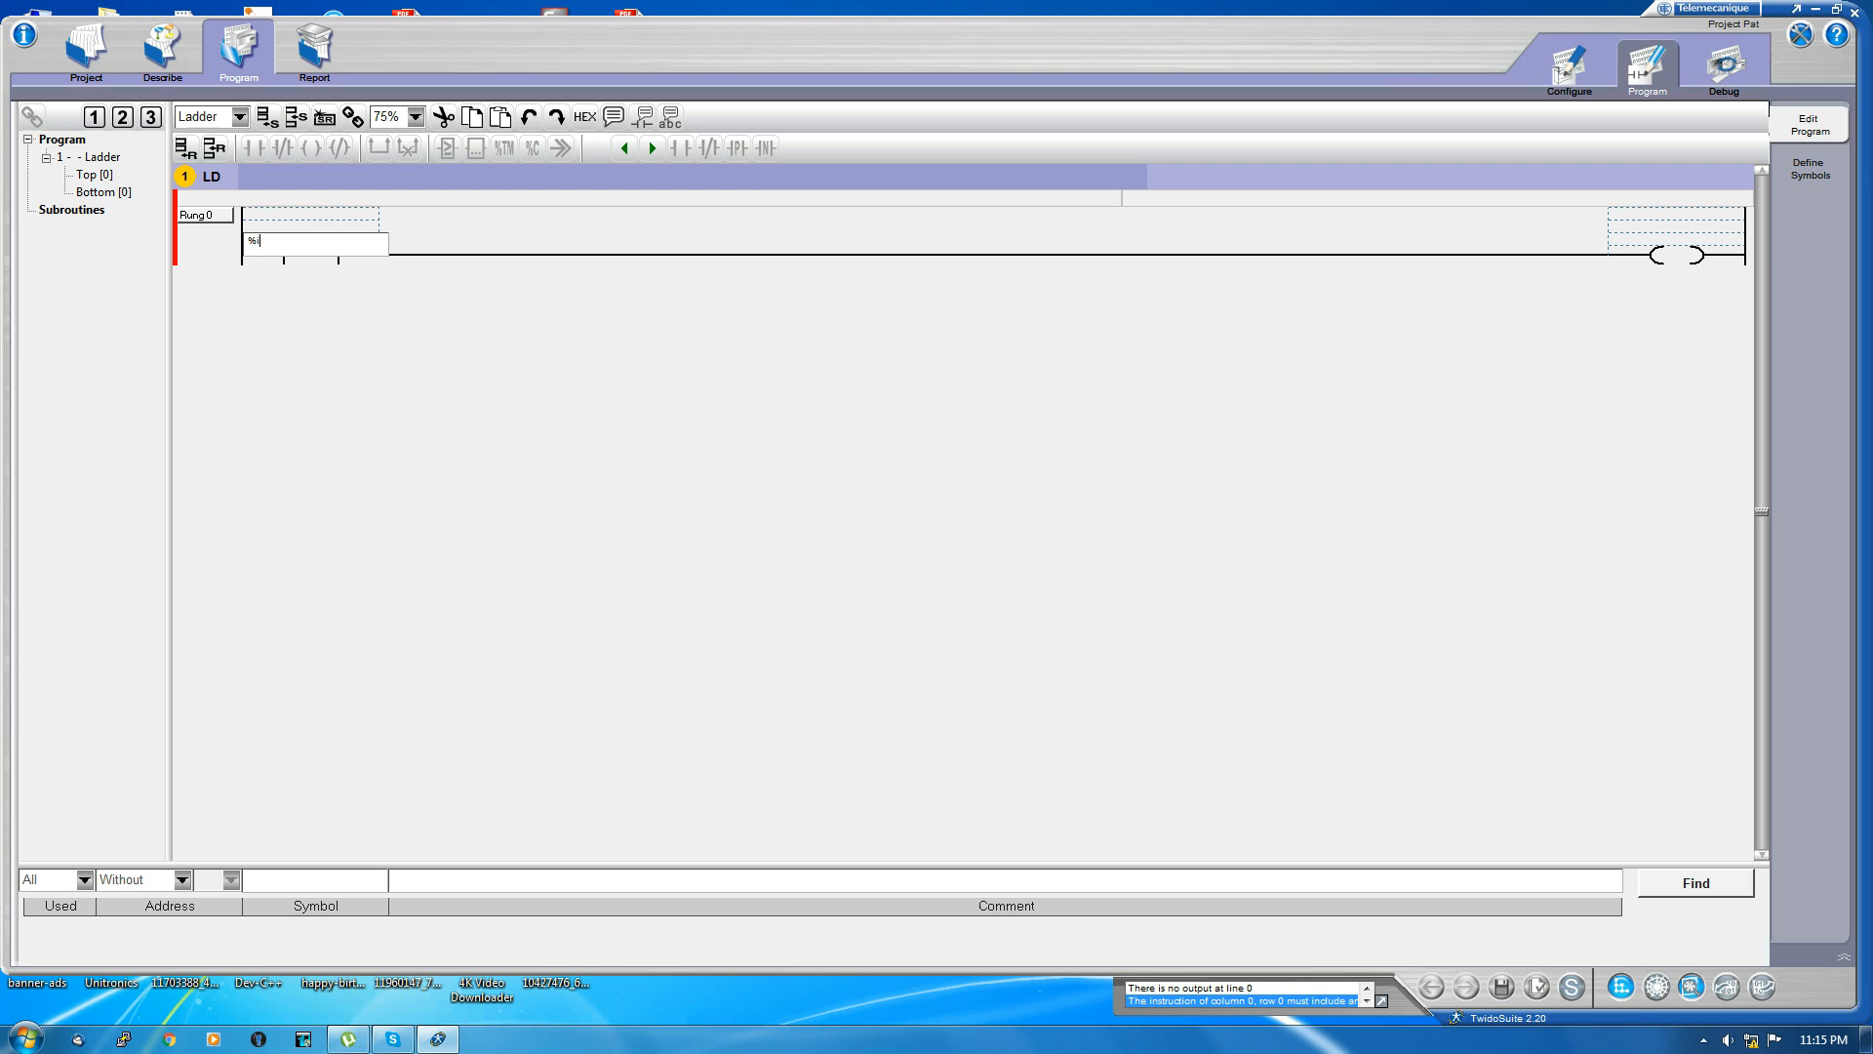
Step: Address the rung 0 contact as %I0.0 and the output coil as %Q0.0
type("i0")
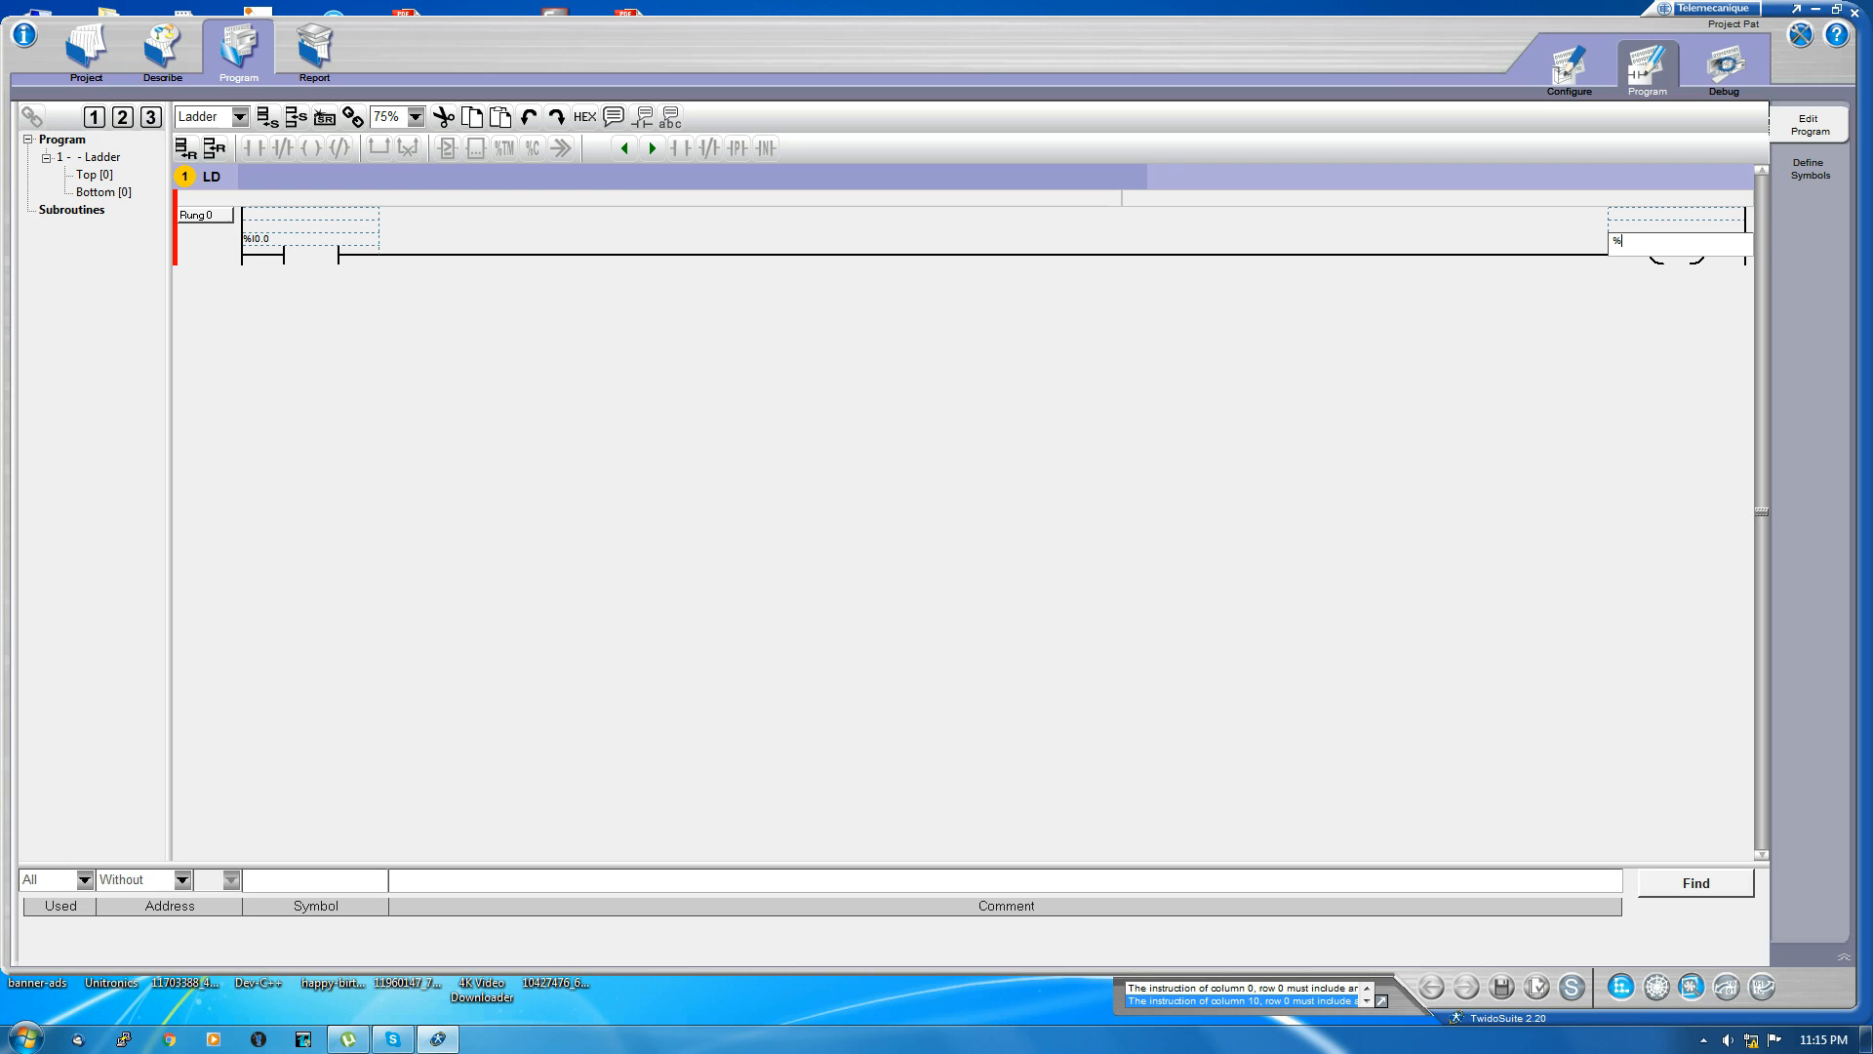
type("q")
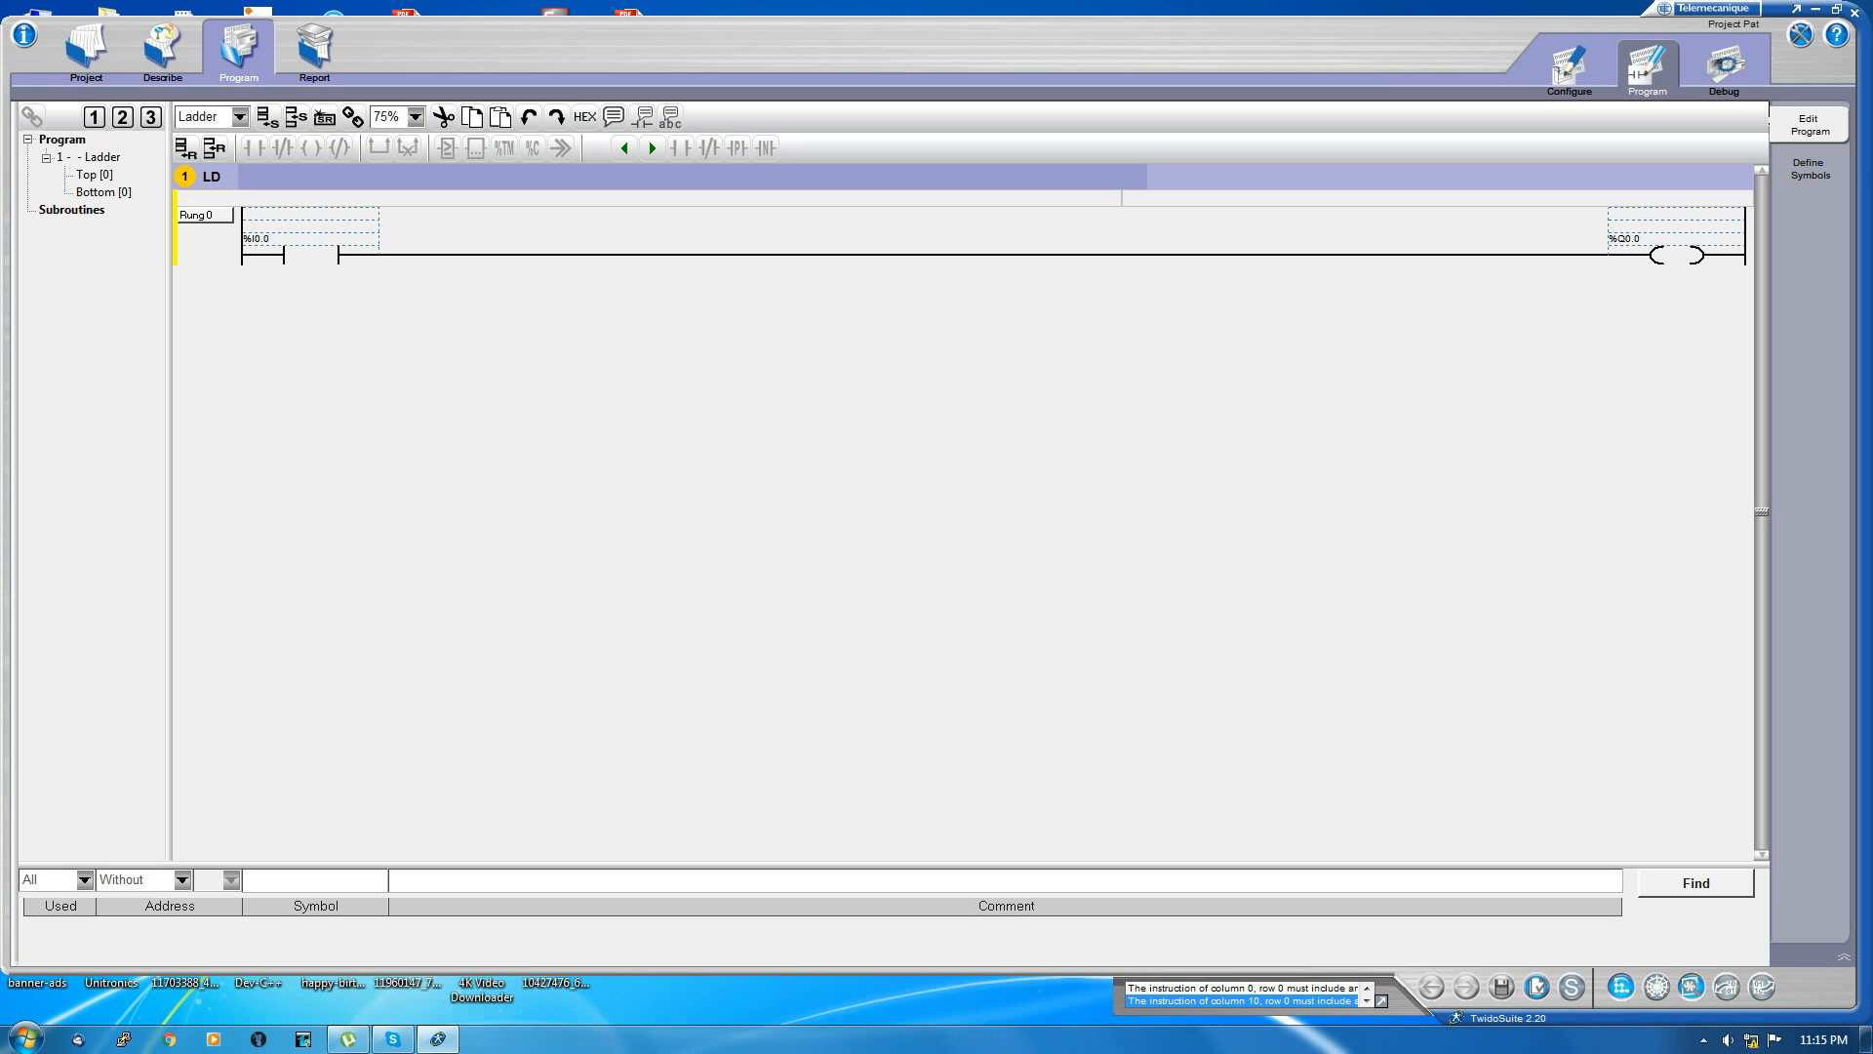
mouse_move(1536, 985)
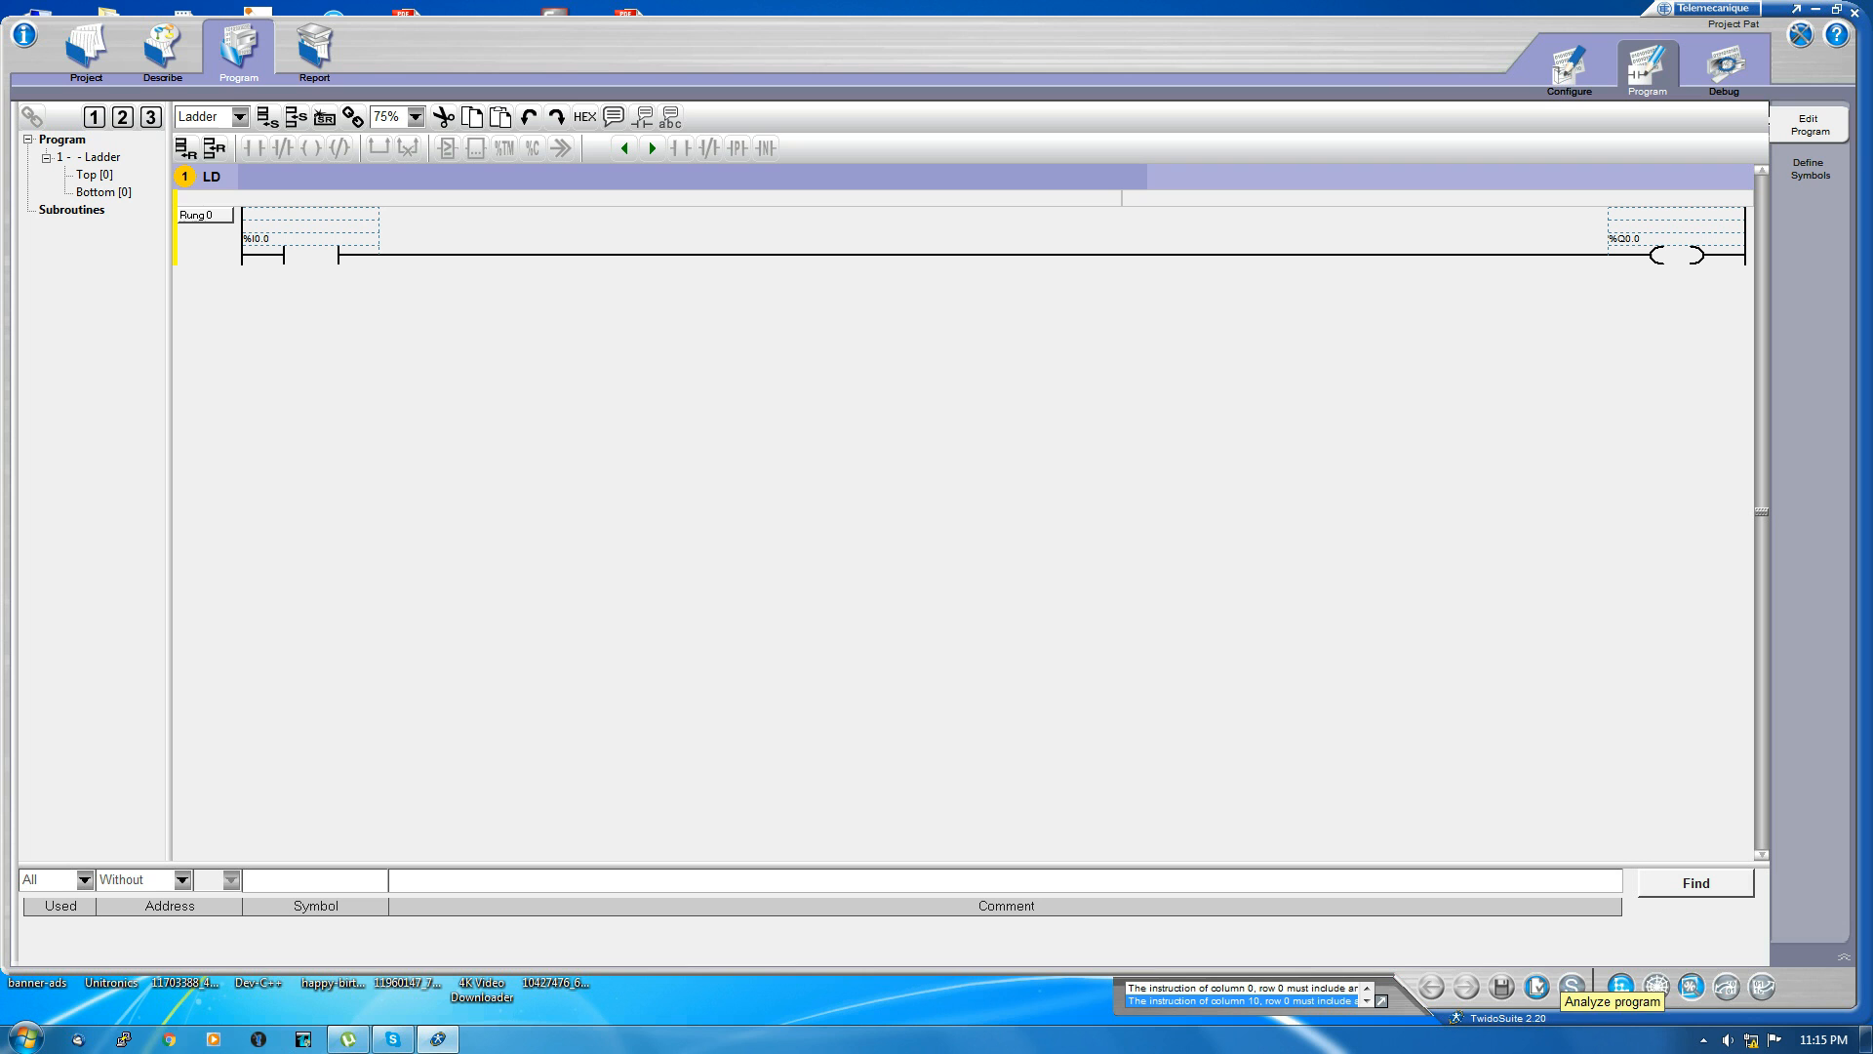
Step: Enter simulation, stop then run the simulated controller, confirming the Remark dialog
left_click(1567, 987)
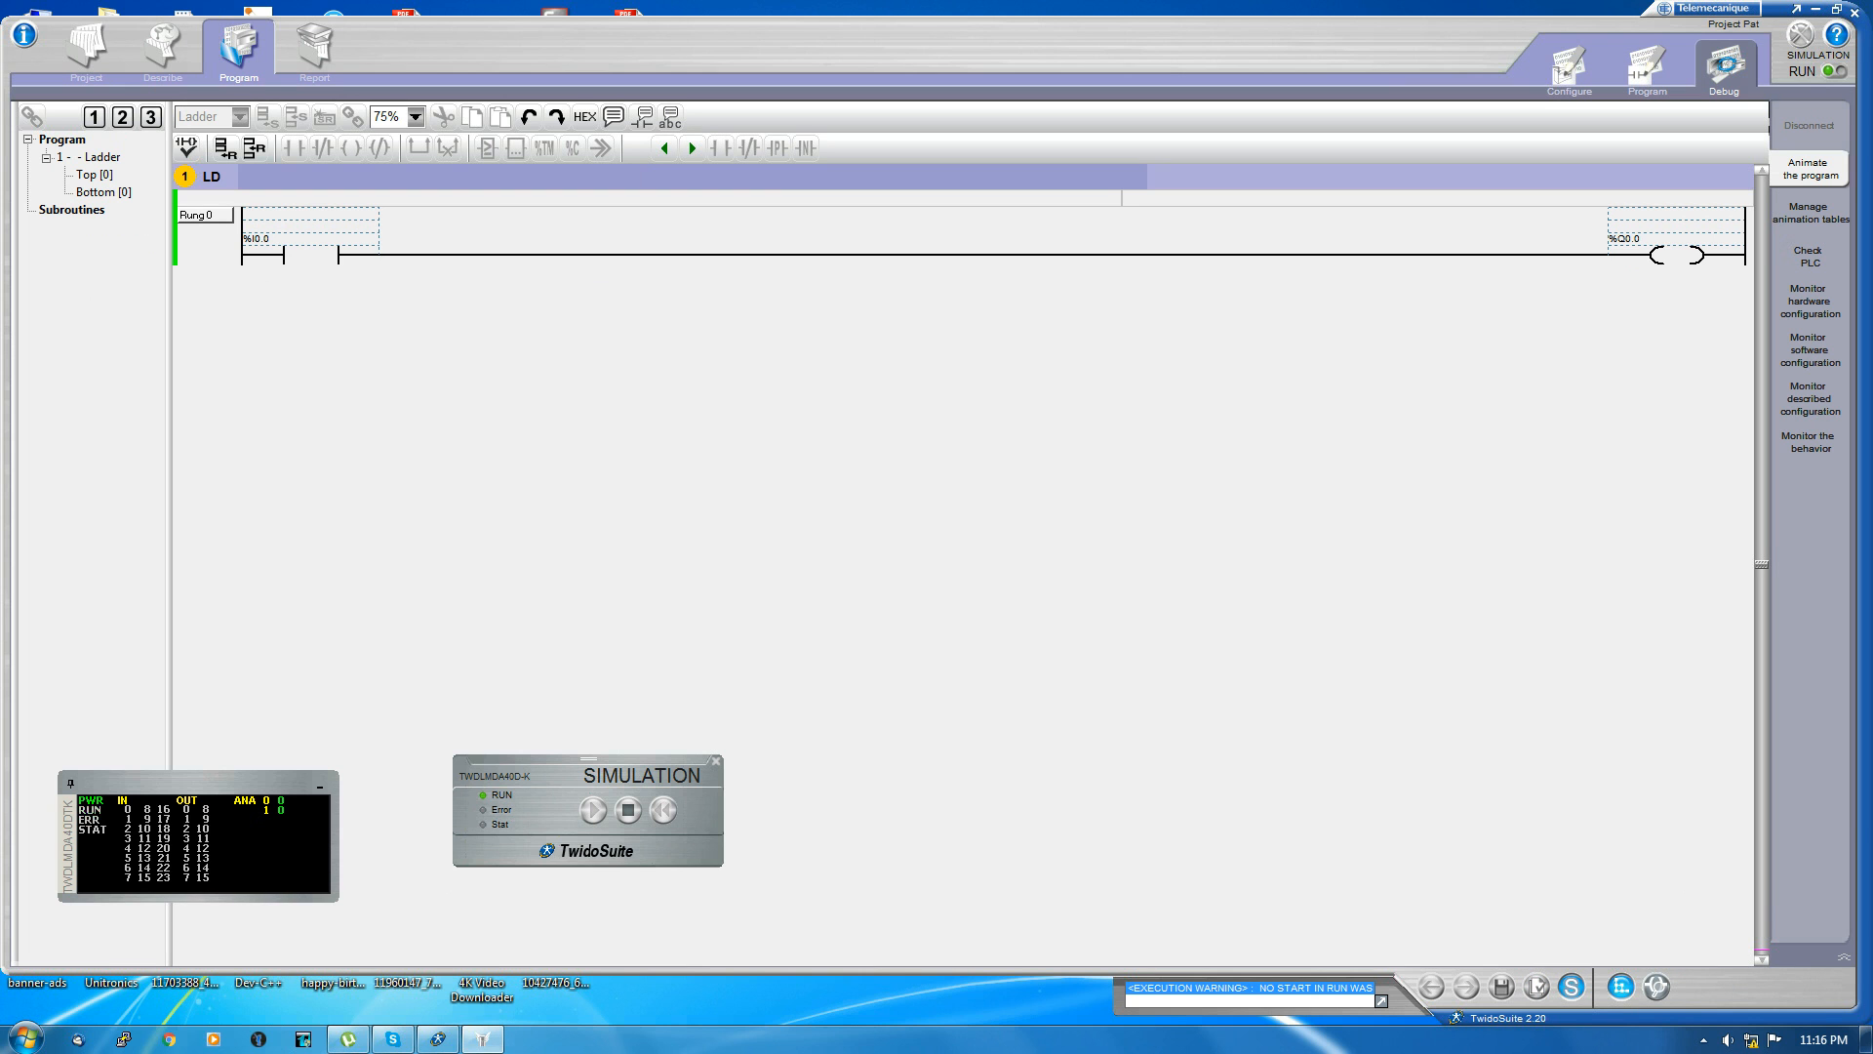
left_click(627, 810)
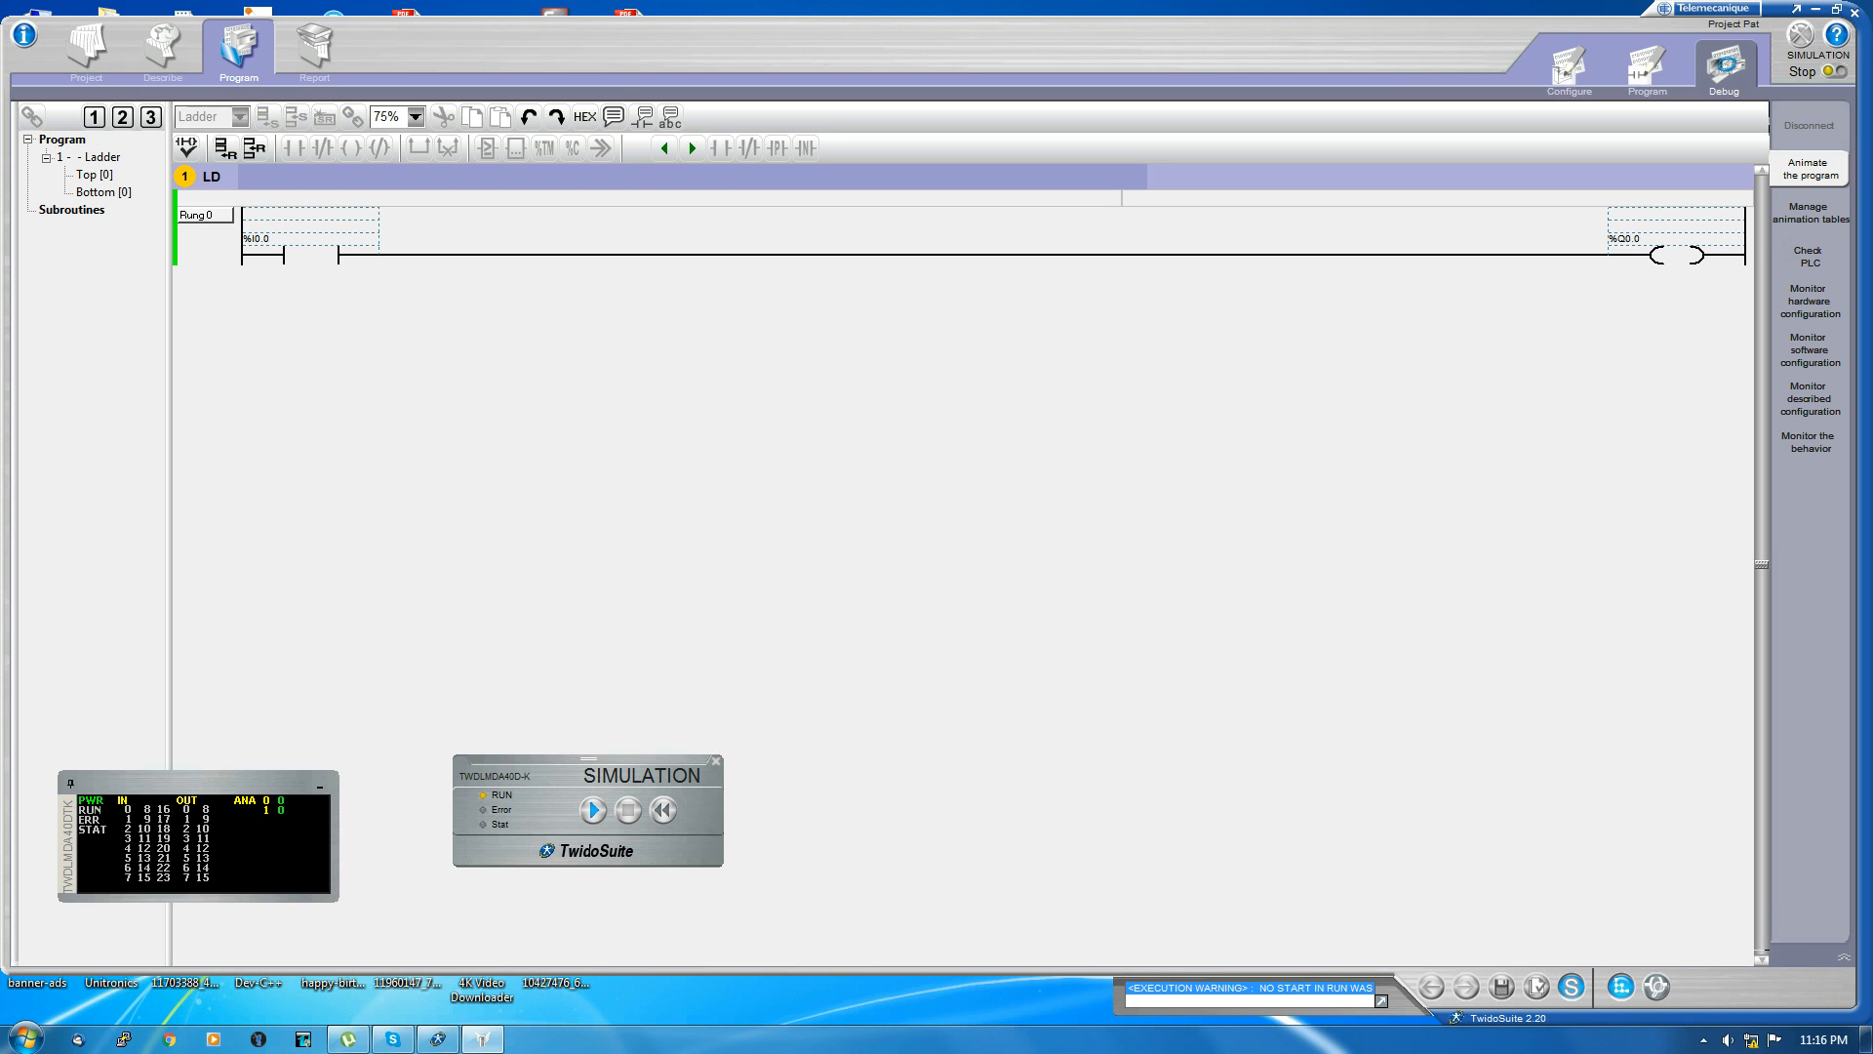
left_click(592, 810)
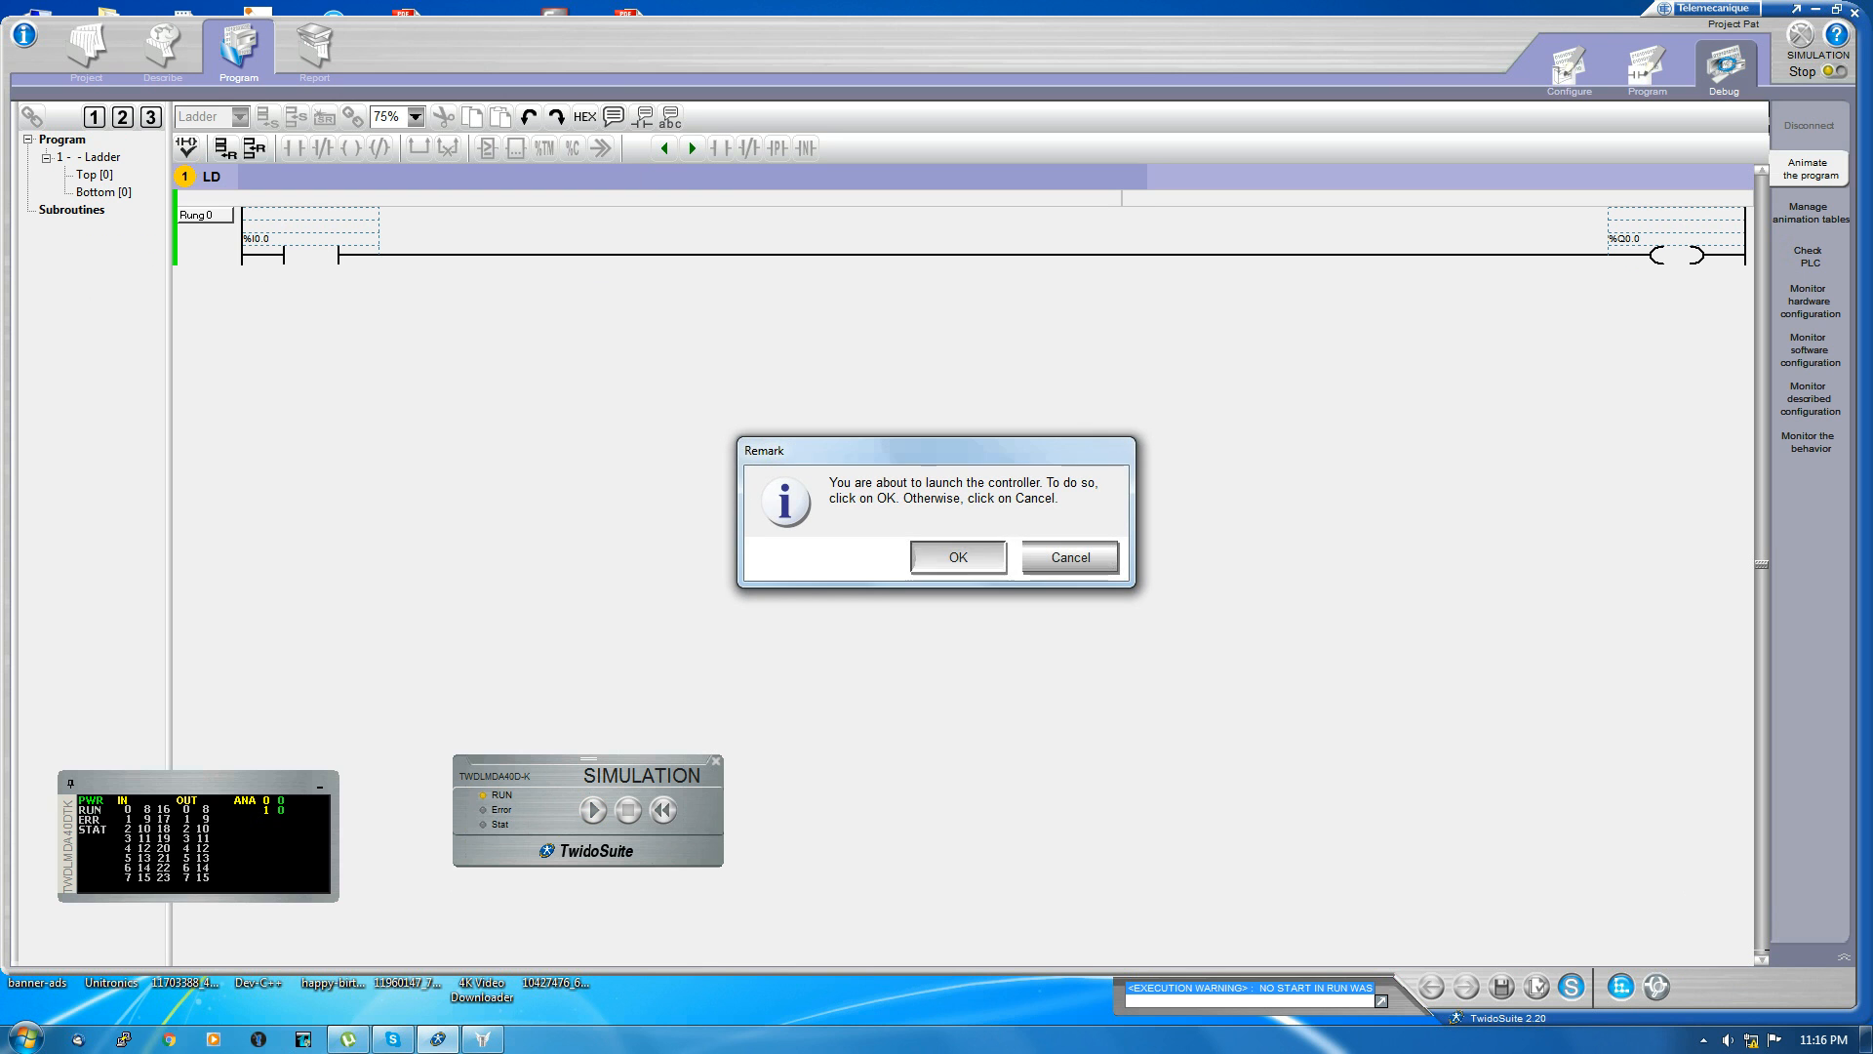
left_click(958, 557)
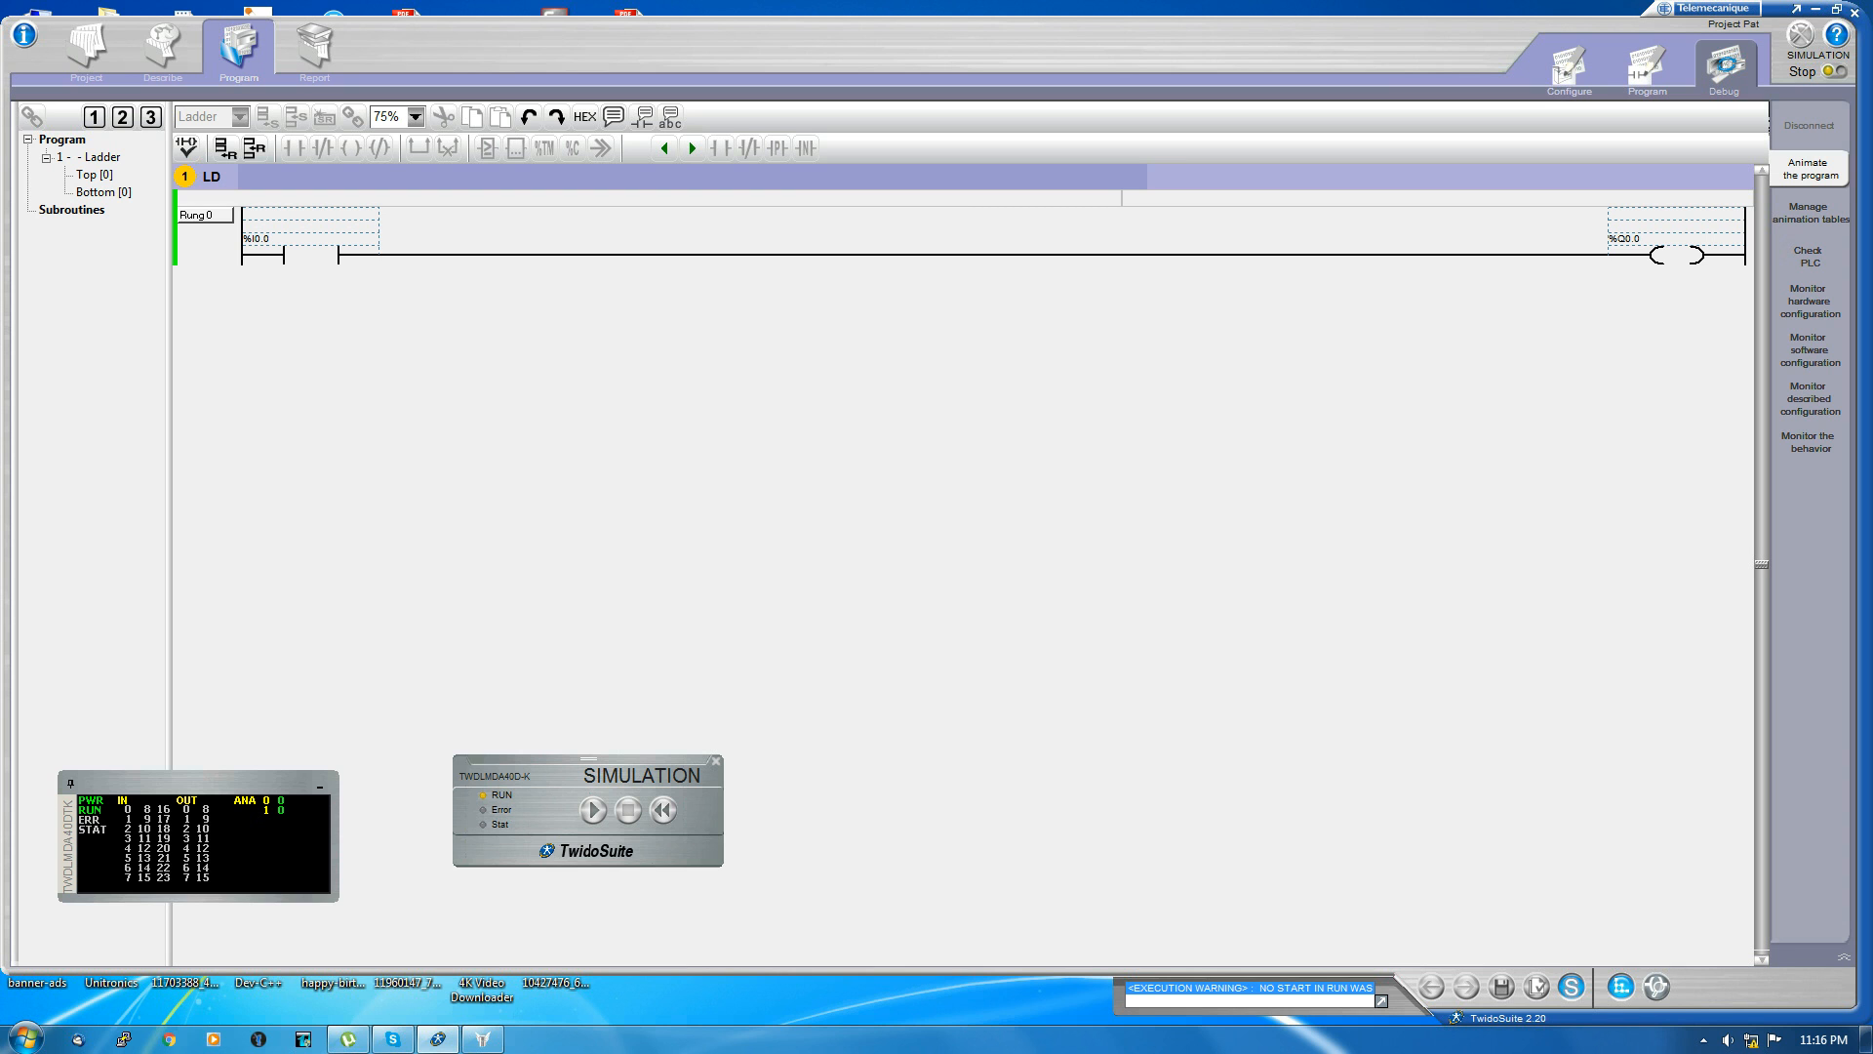
left_click(593, 810)
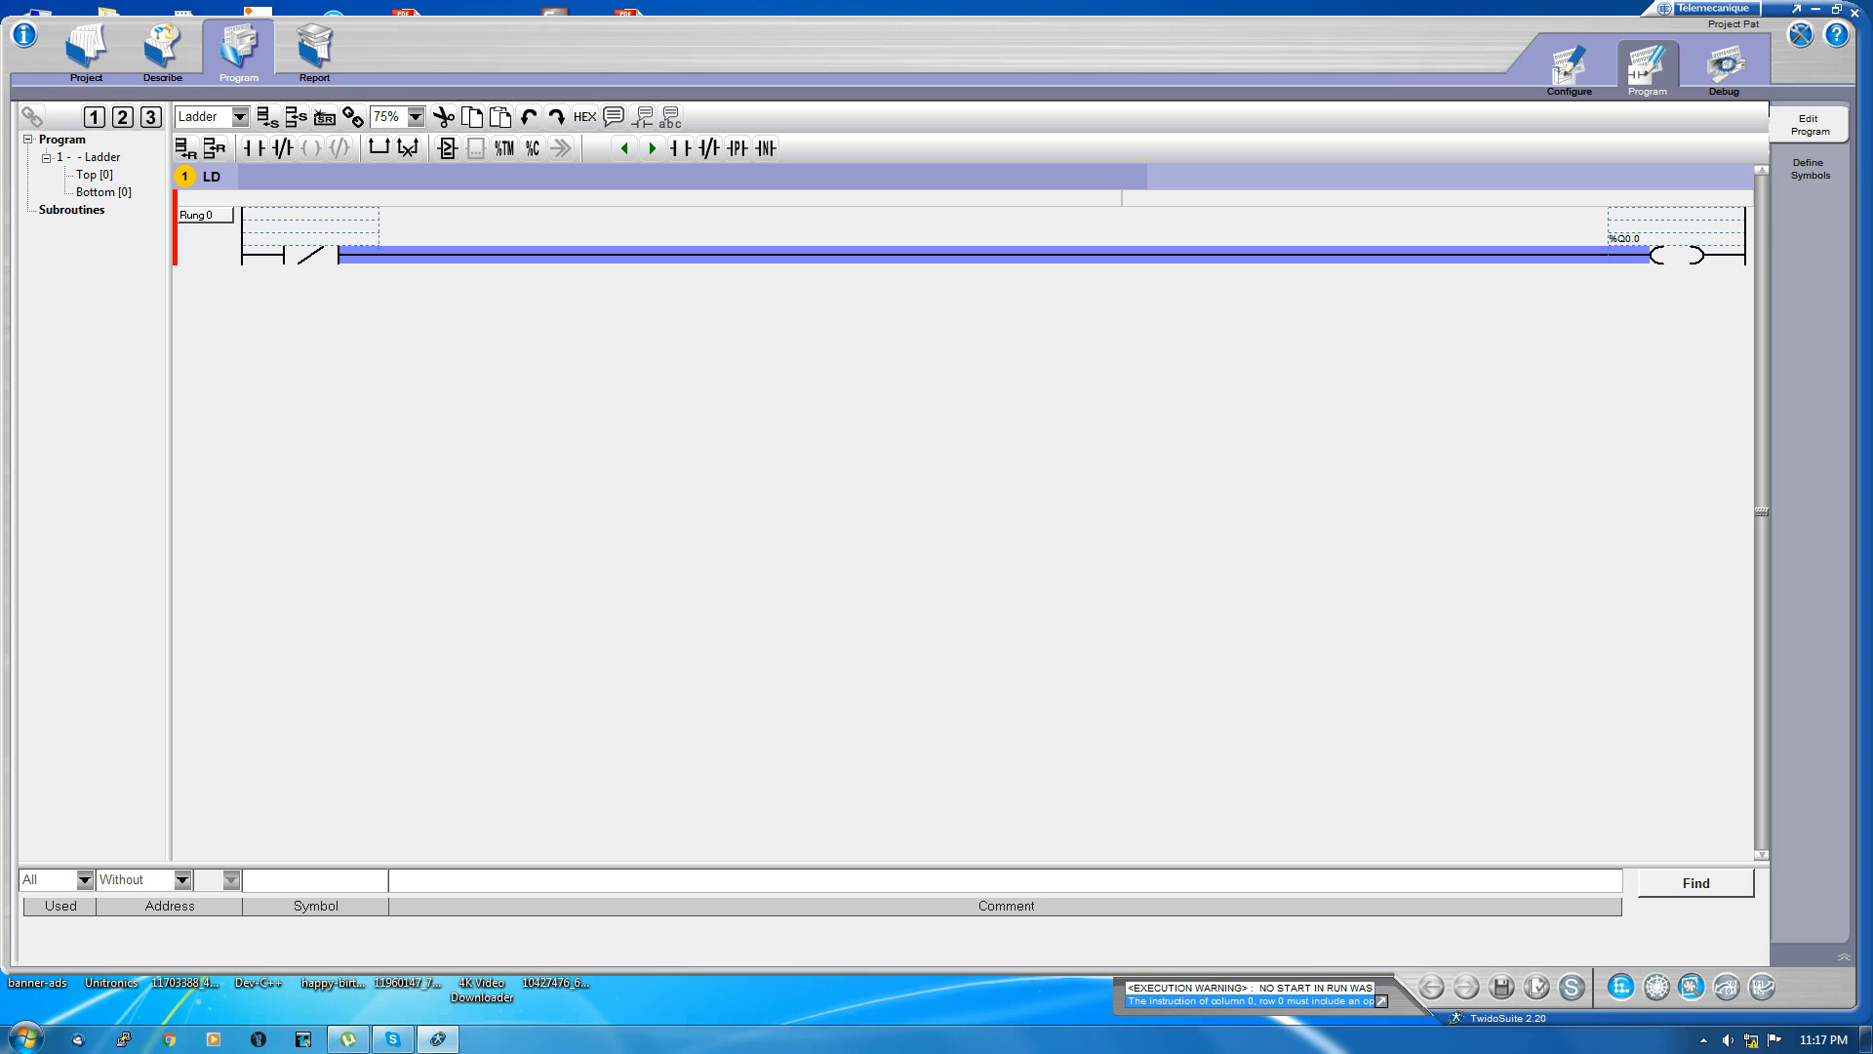
Step: Address the new normally closed contact as %I0.0
double_click(256, 264)
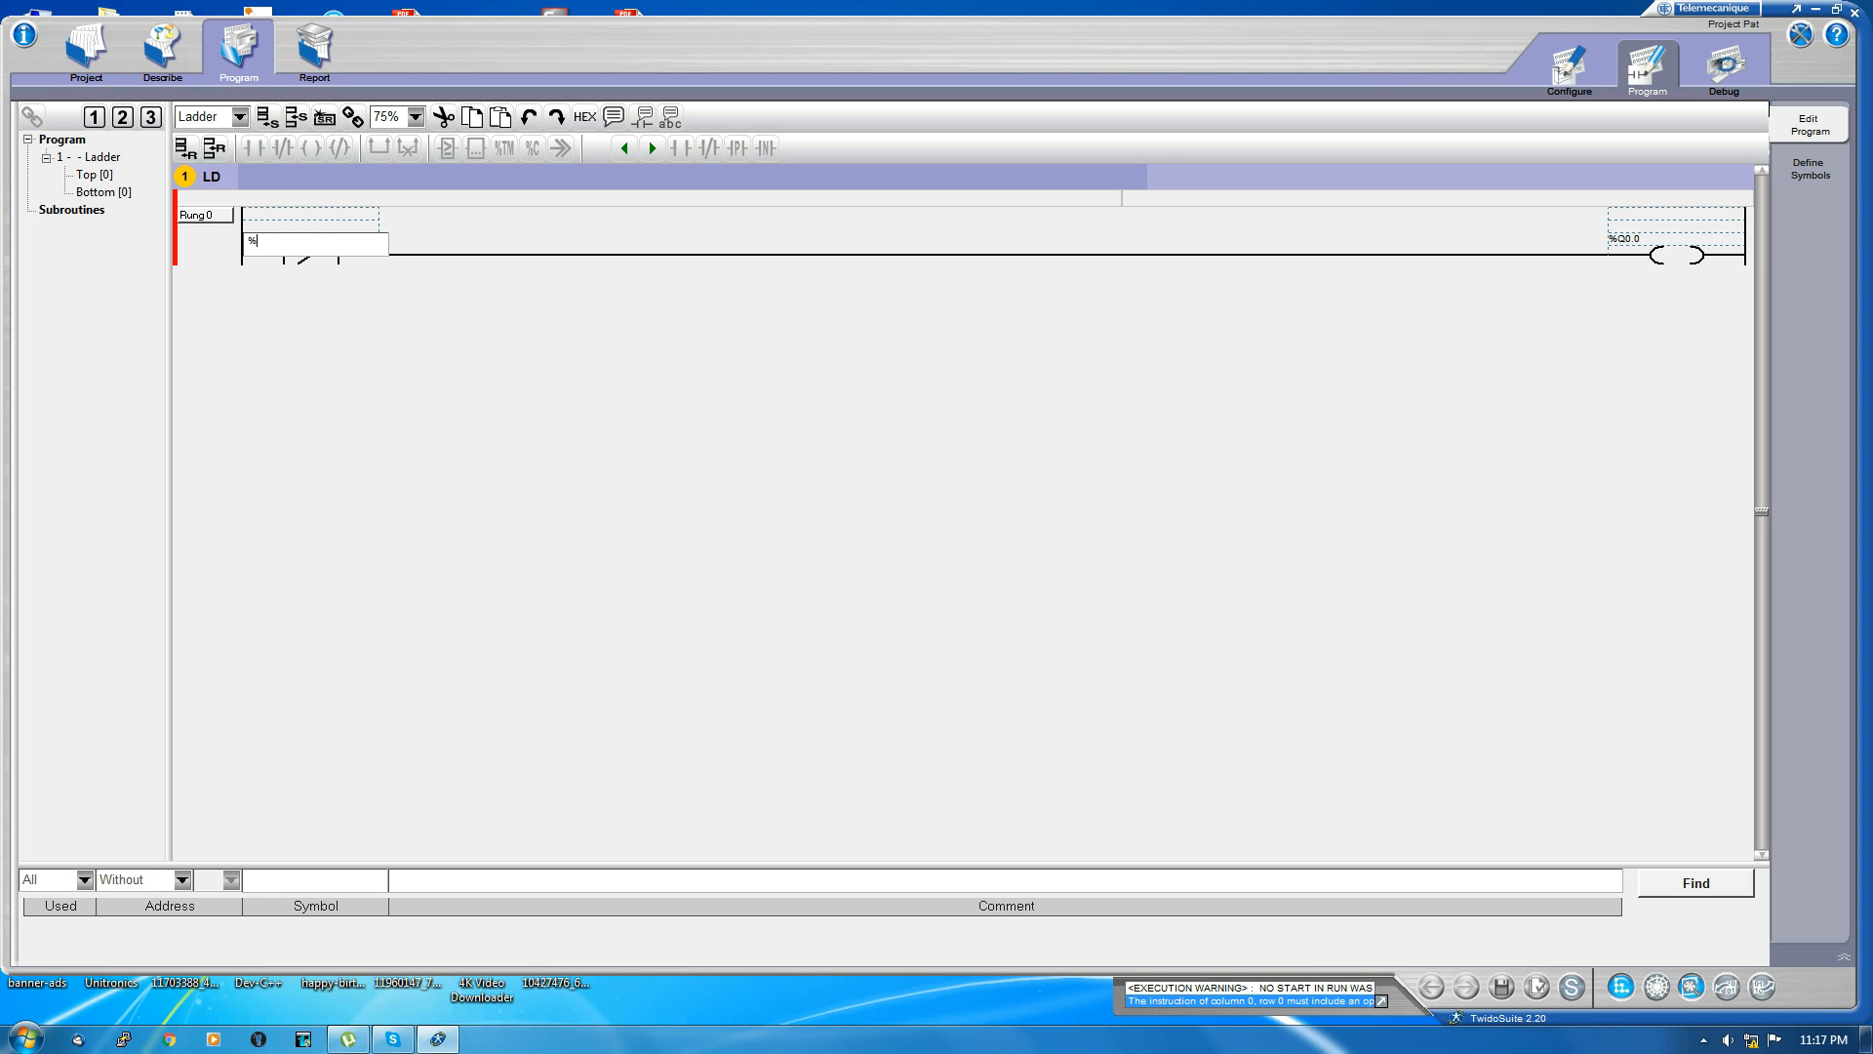
type("i0.0")
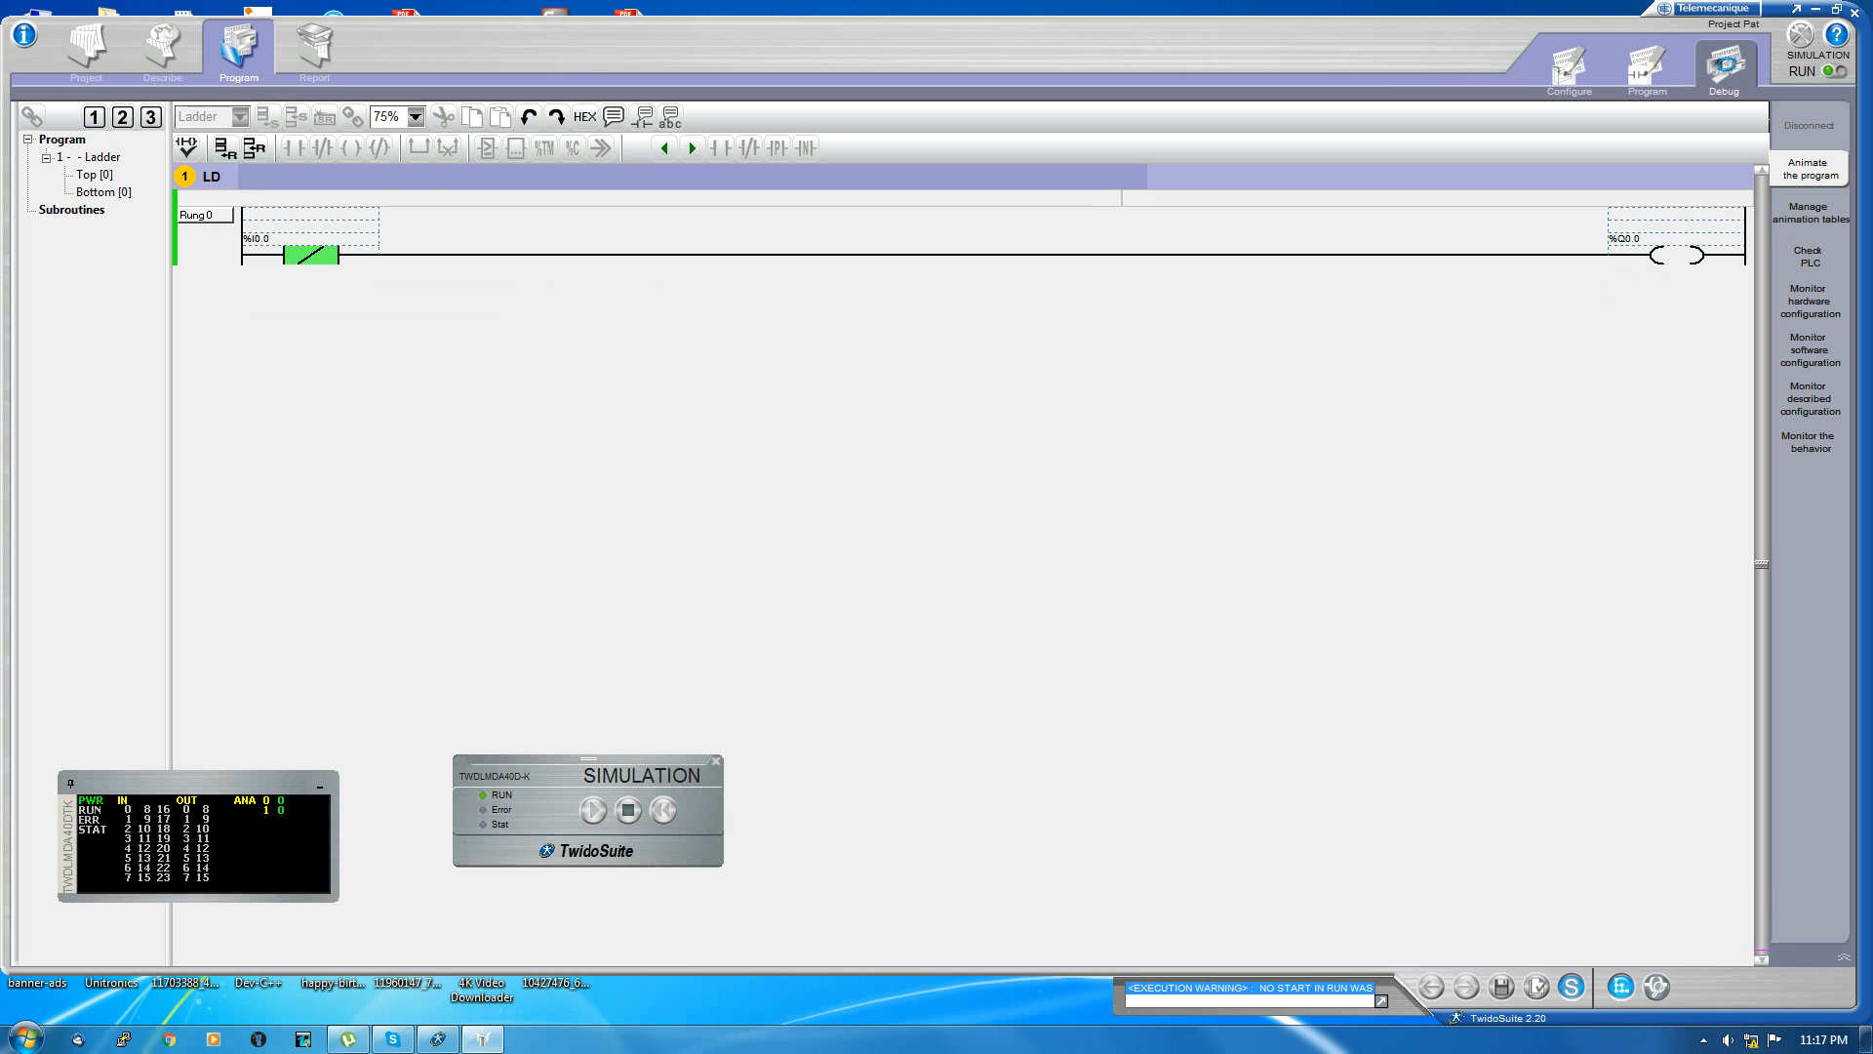
Step: Run the simulator, toggle %I0.0 to check coil %Q0.0, then return to Program editing
left_click(627, 809)
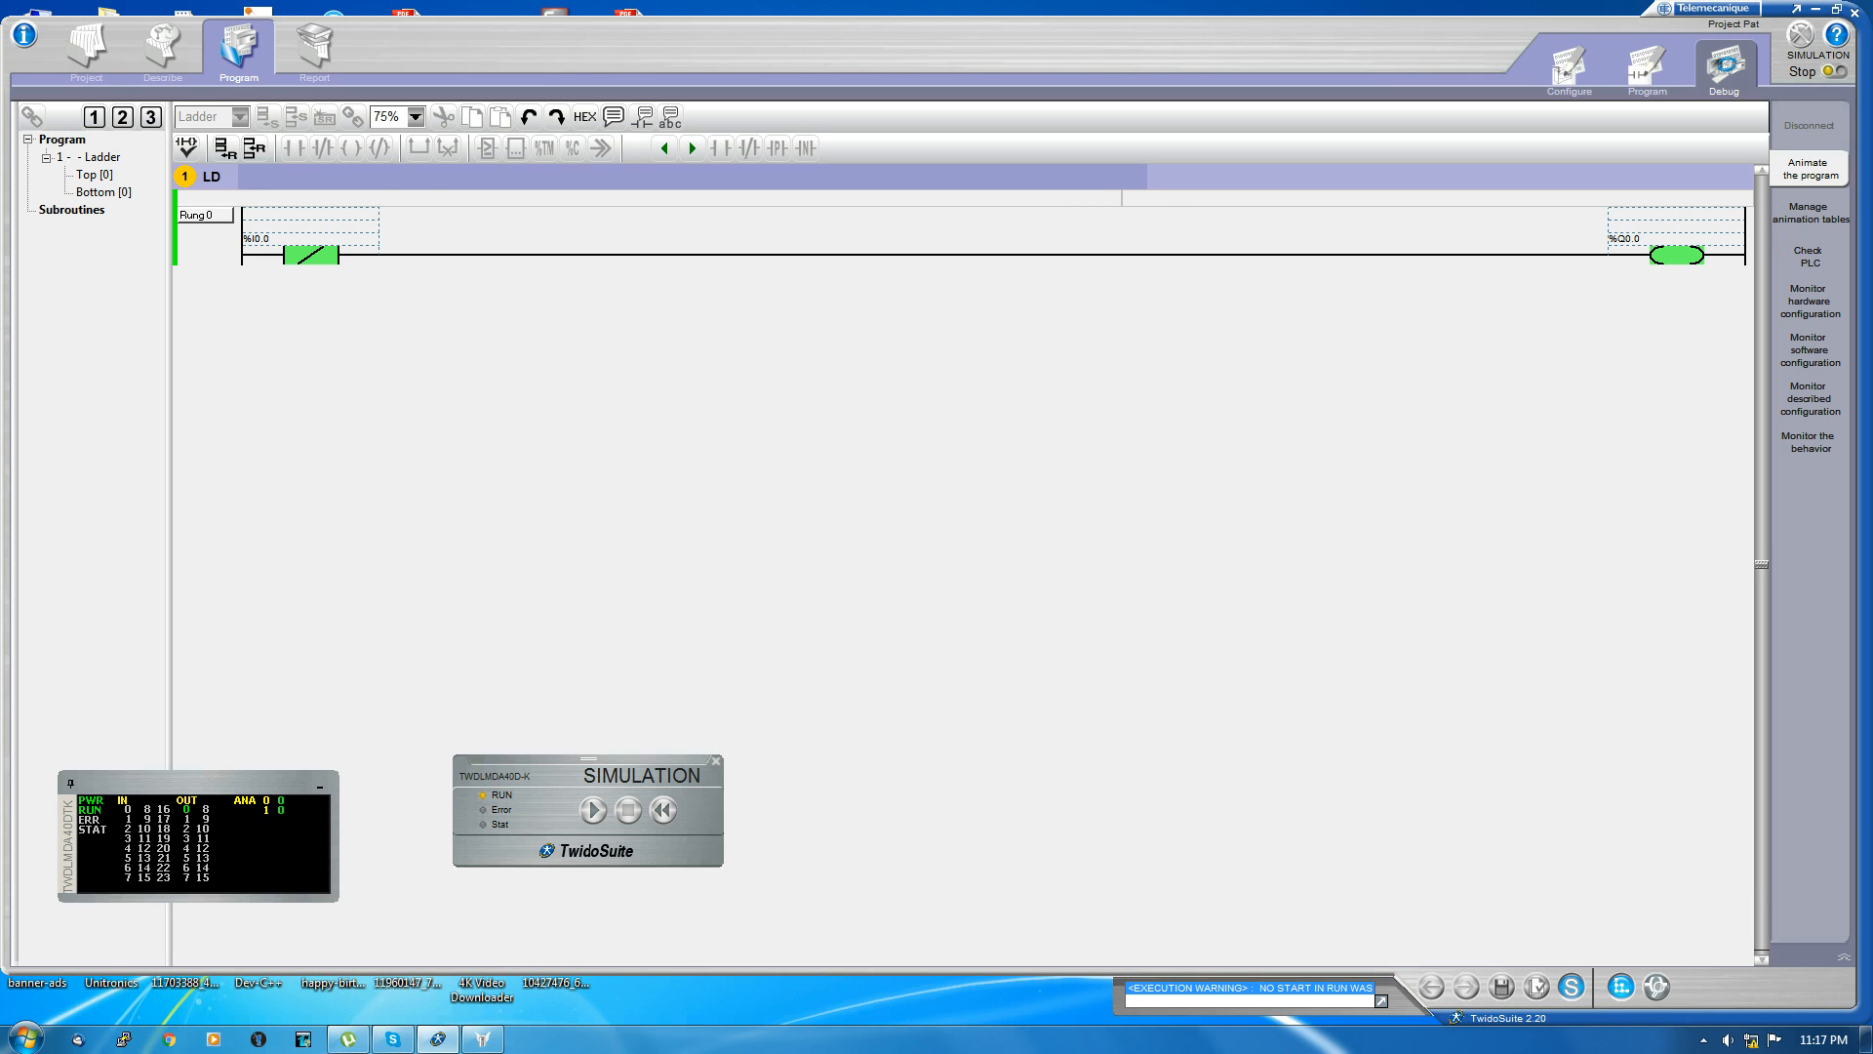
left_click(594, 810)
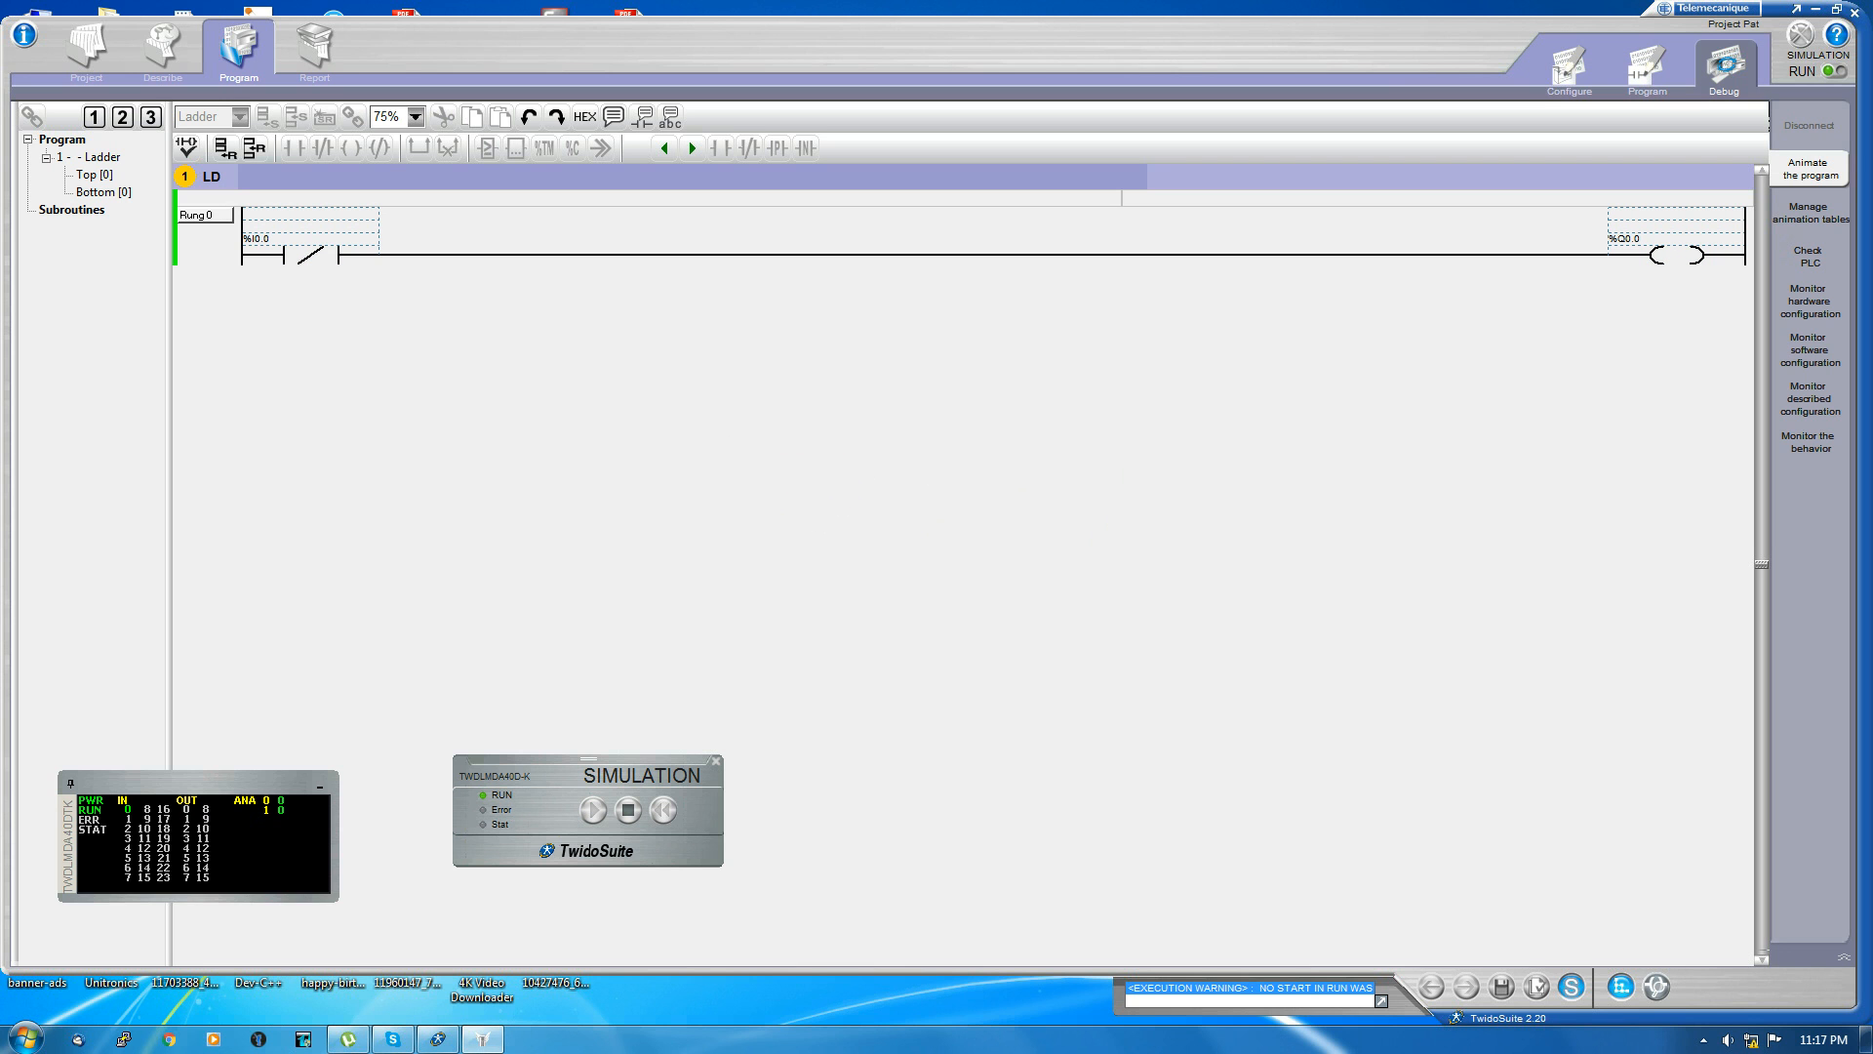
left_click(1809, 124)
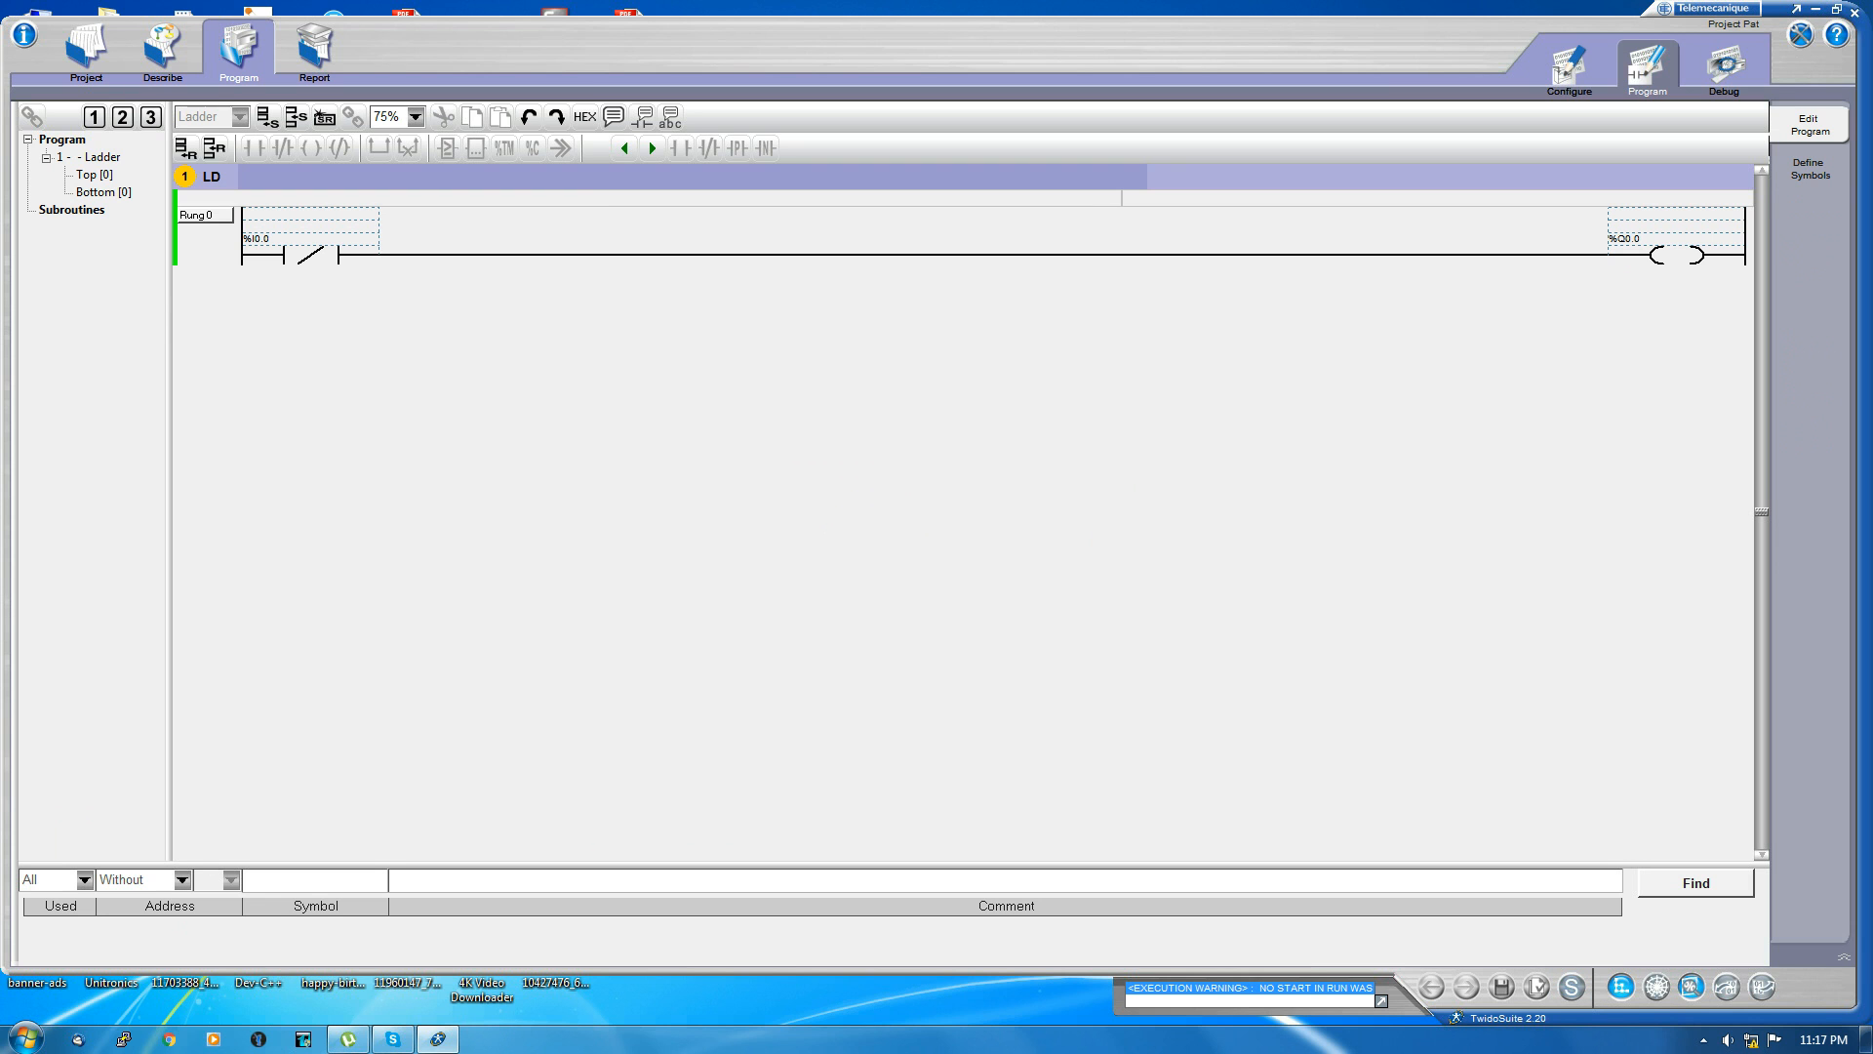
Step: Rework rung 0 into a normally open %I0.0 with a parallel contact beneath
left_click(307, 256)
type("%")
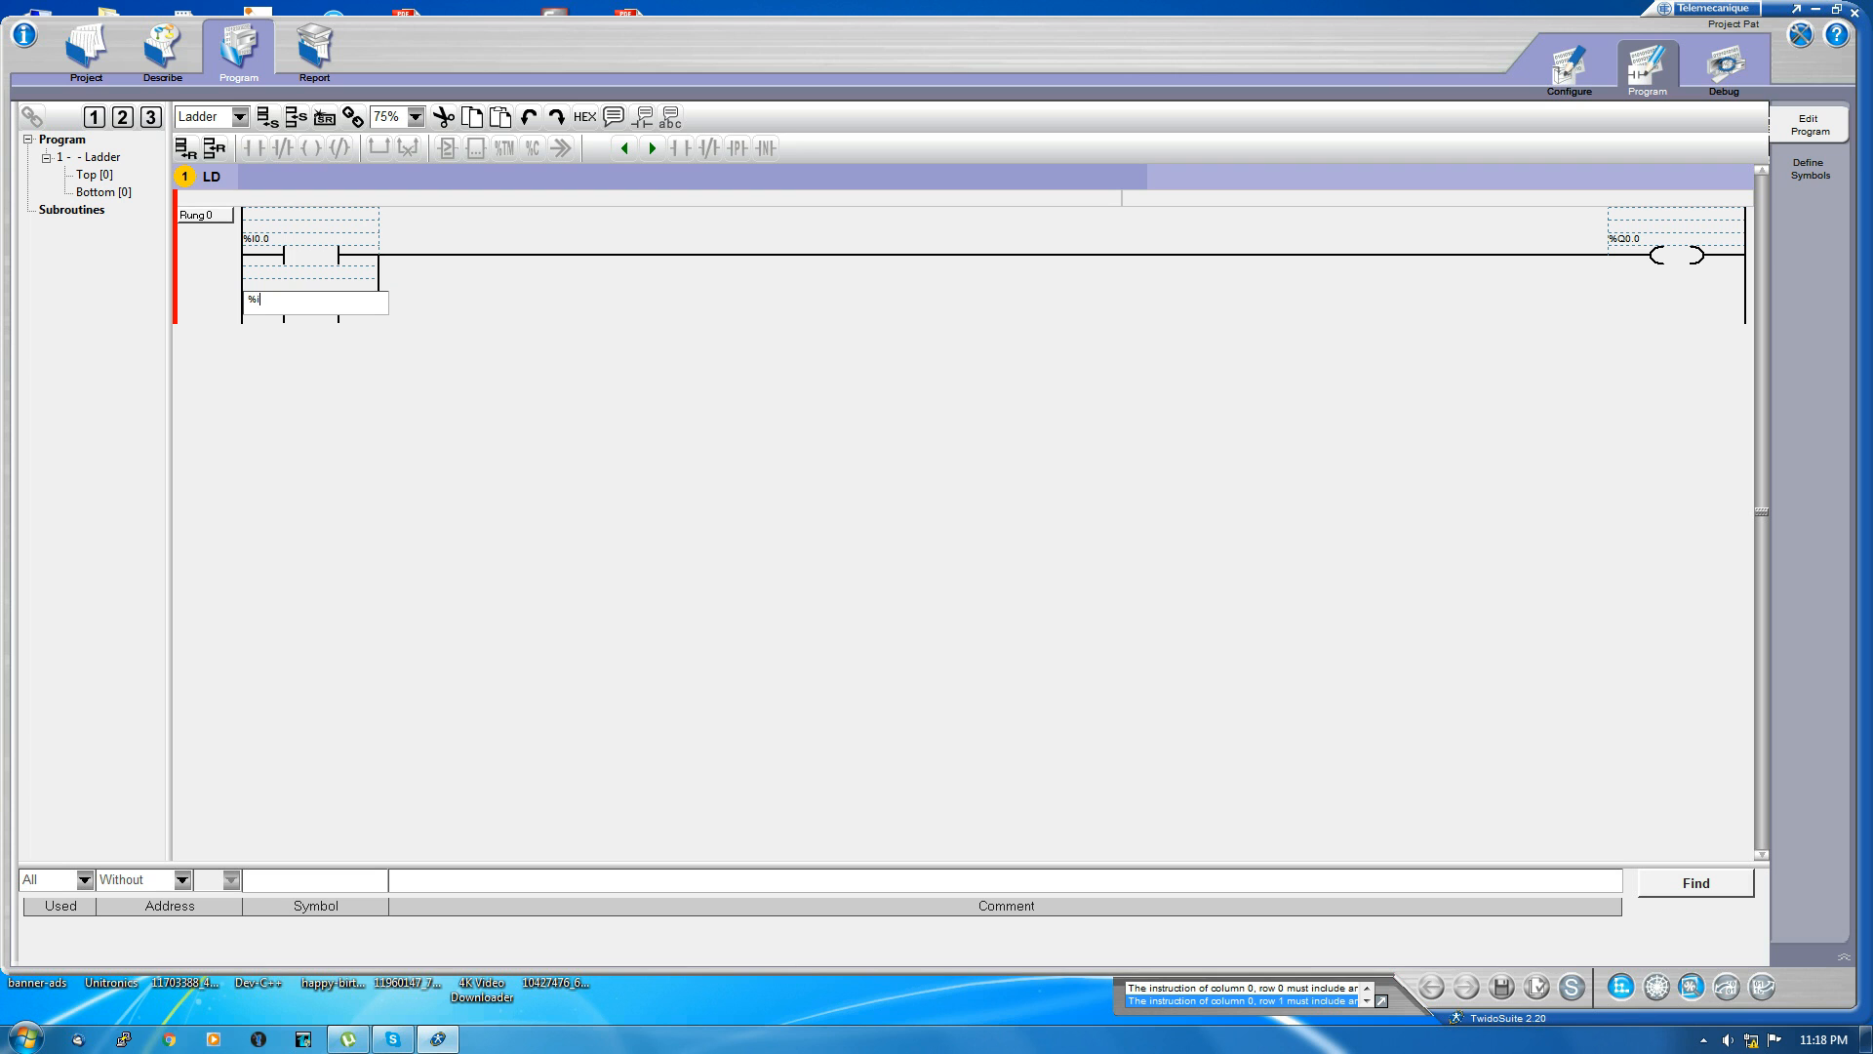
type("i0")
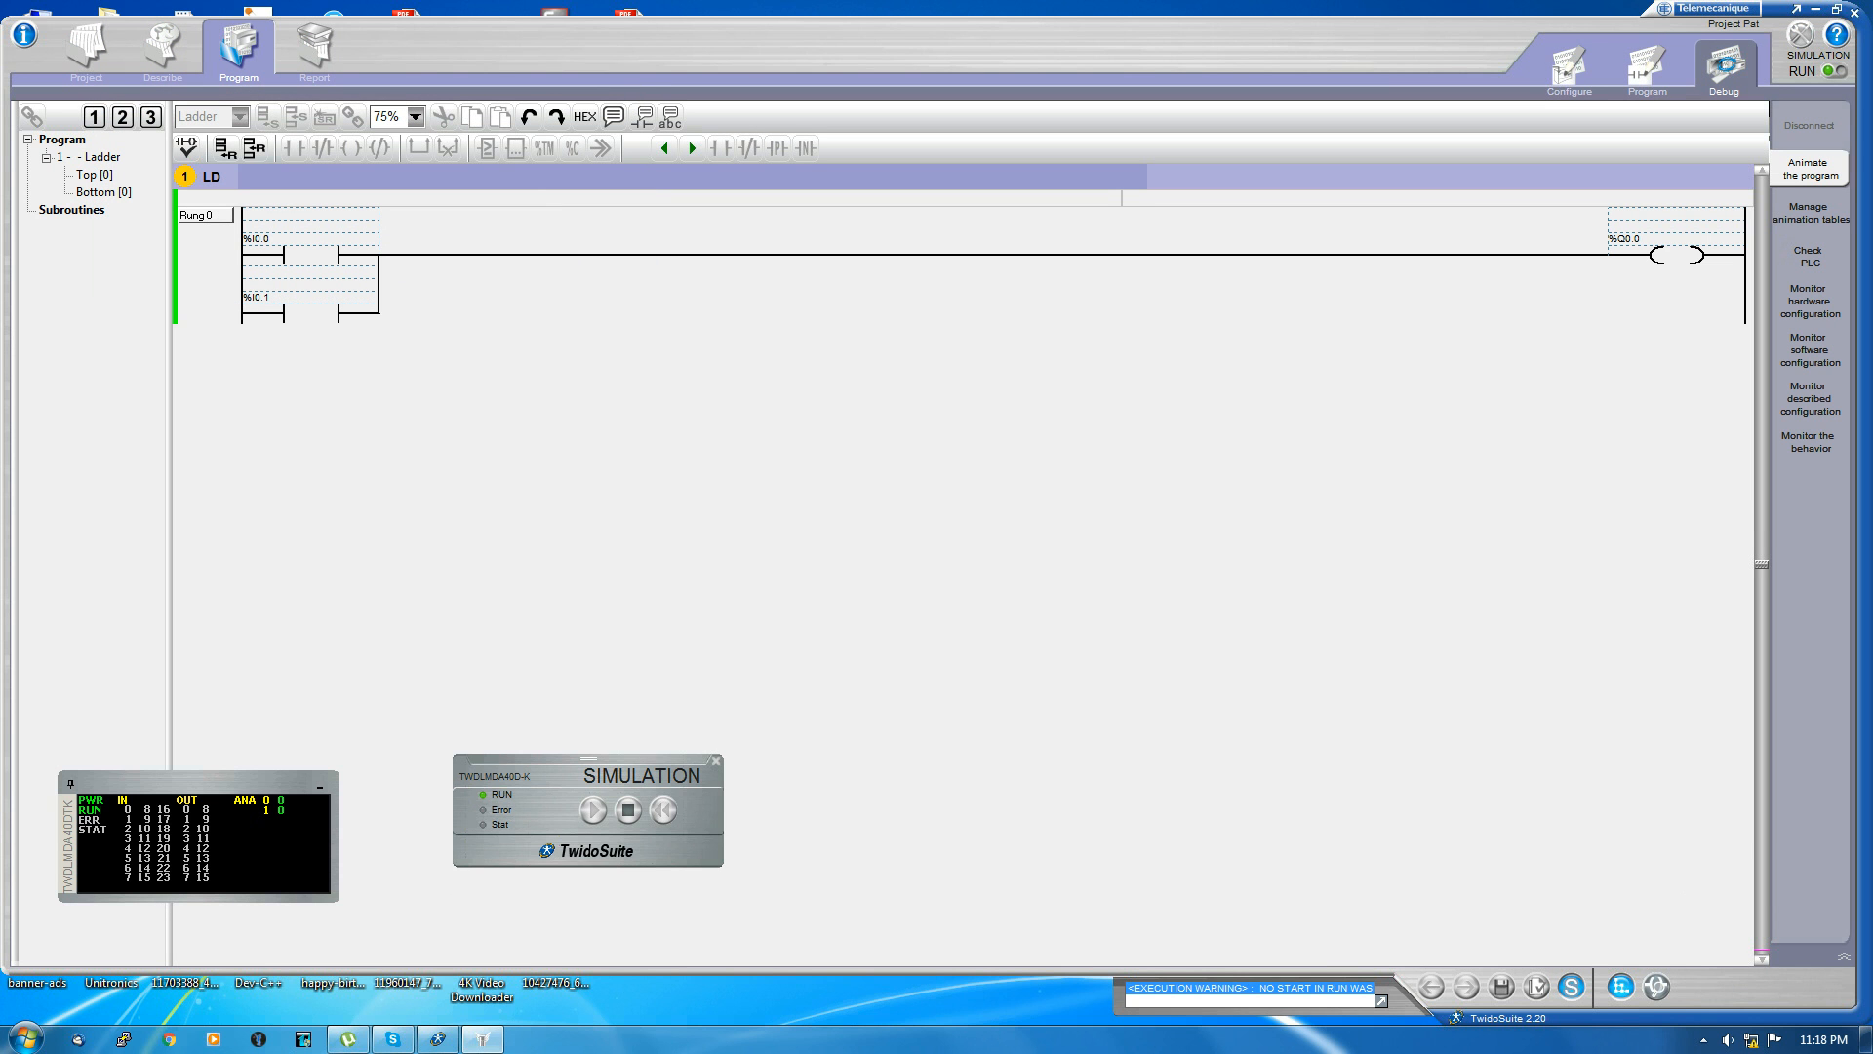
Step: Stop and restart the simulated controller, then return to editing the rung
left_click(627, 809)
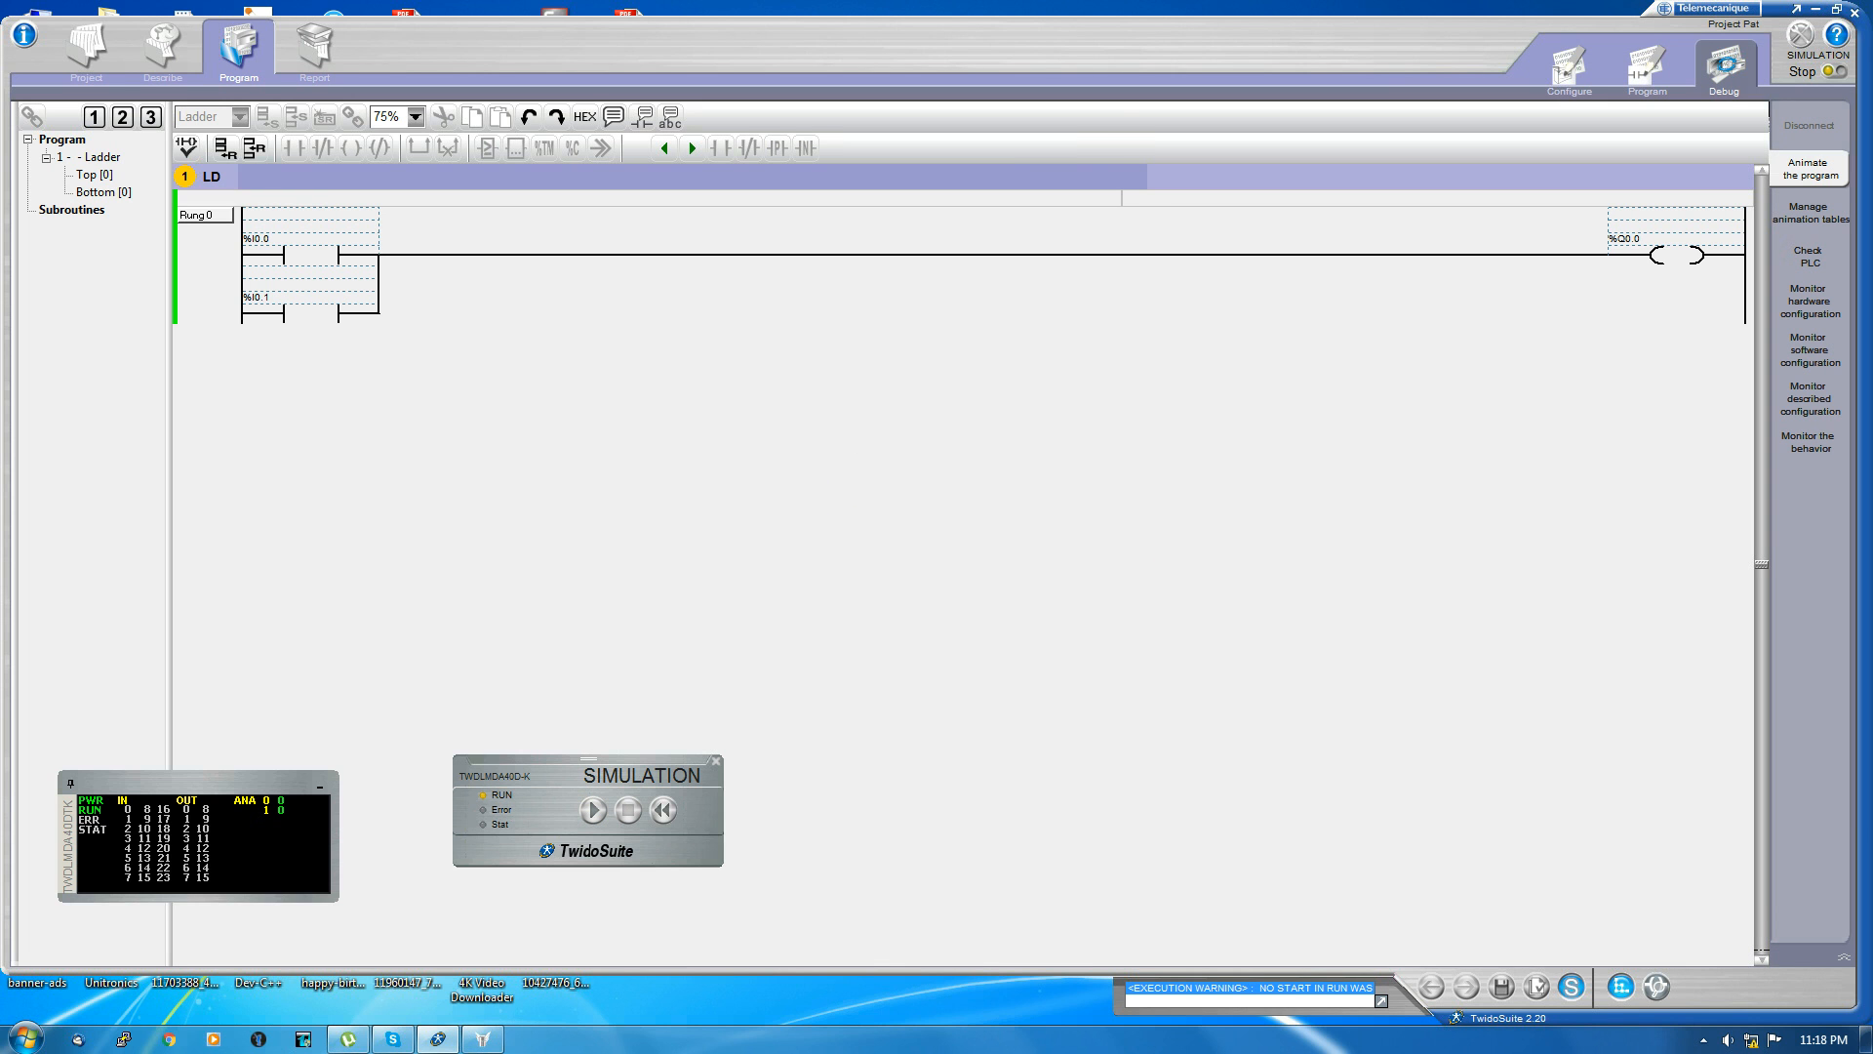
left_click(594, 810)
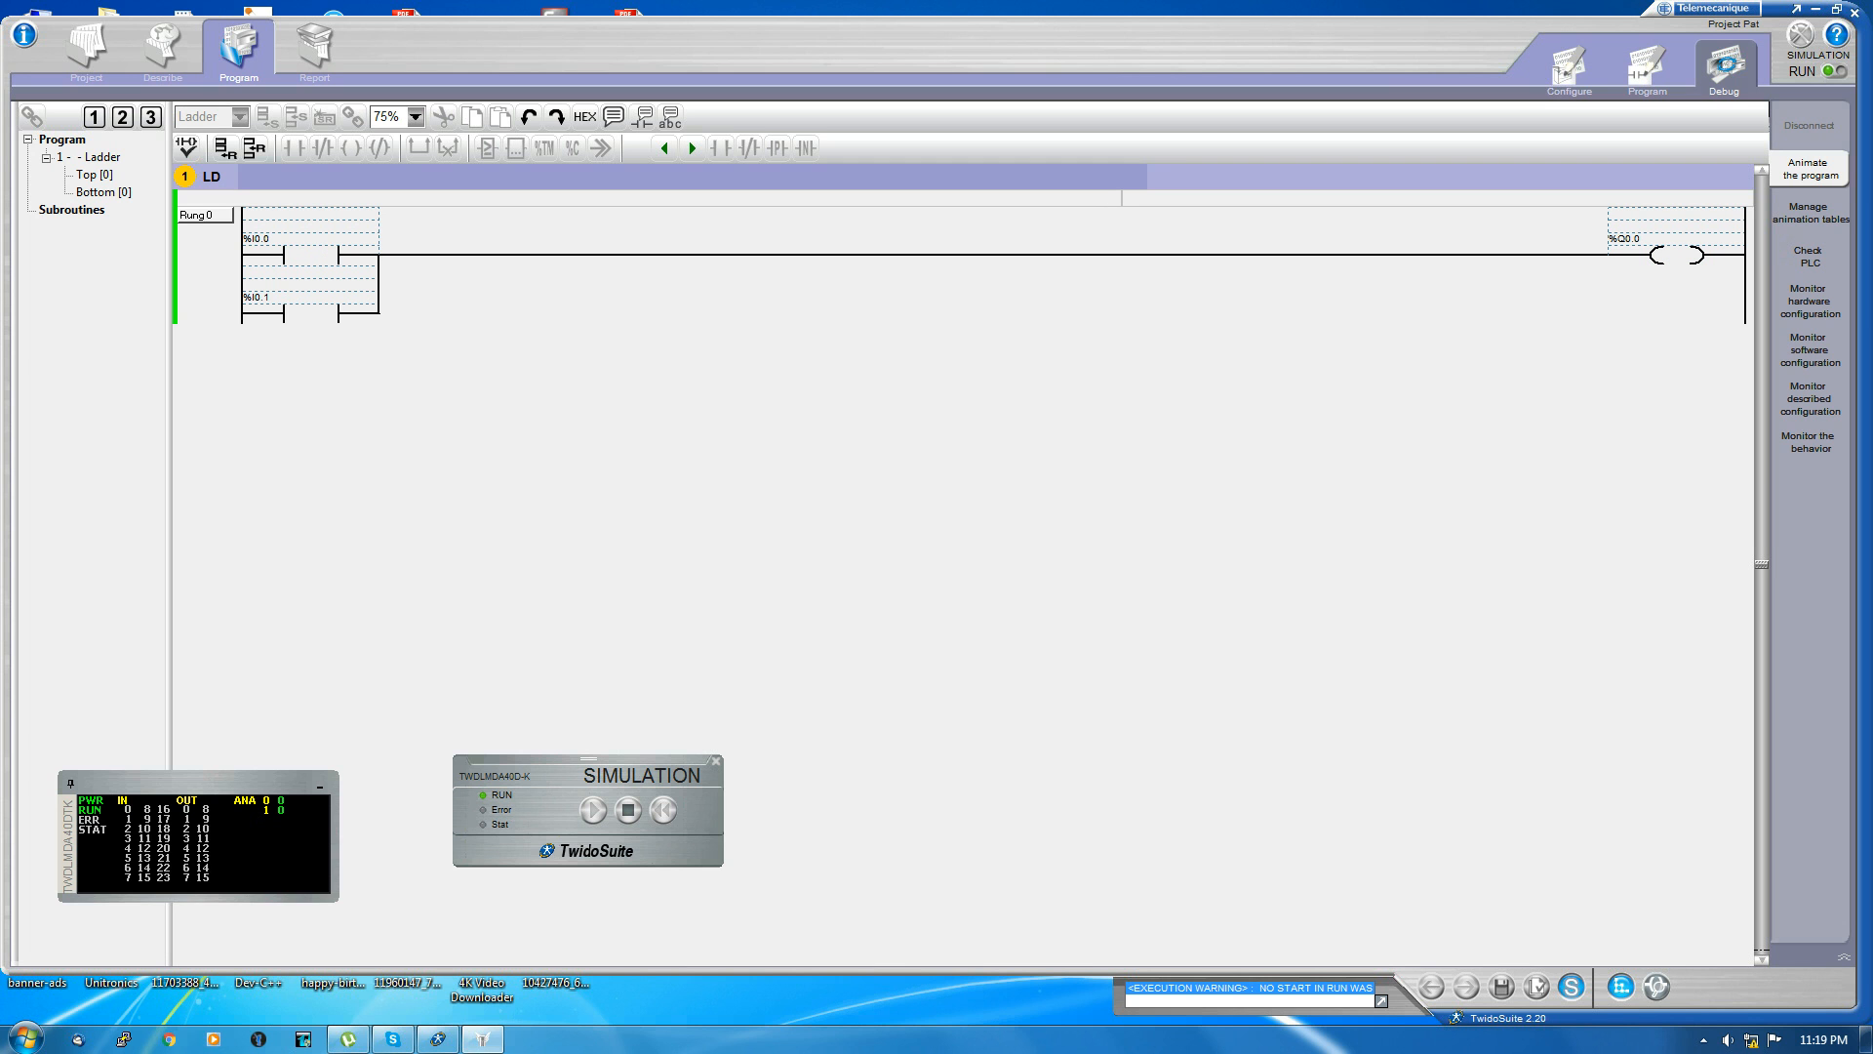
left_click(1639, 64)
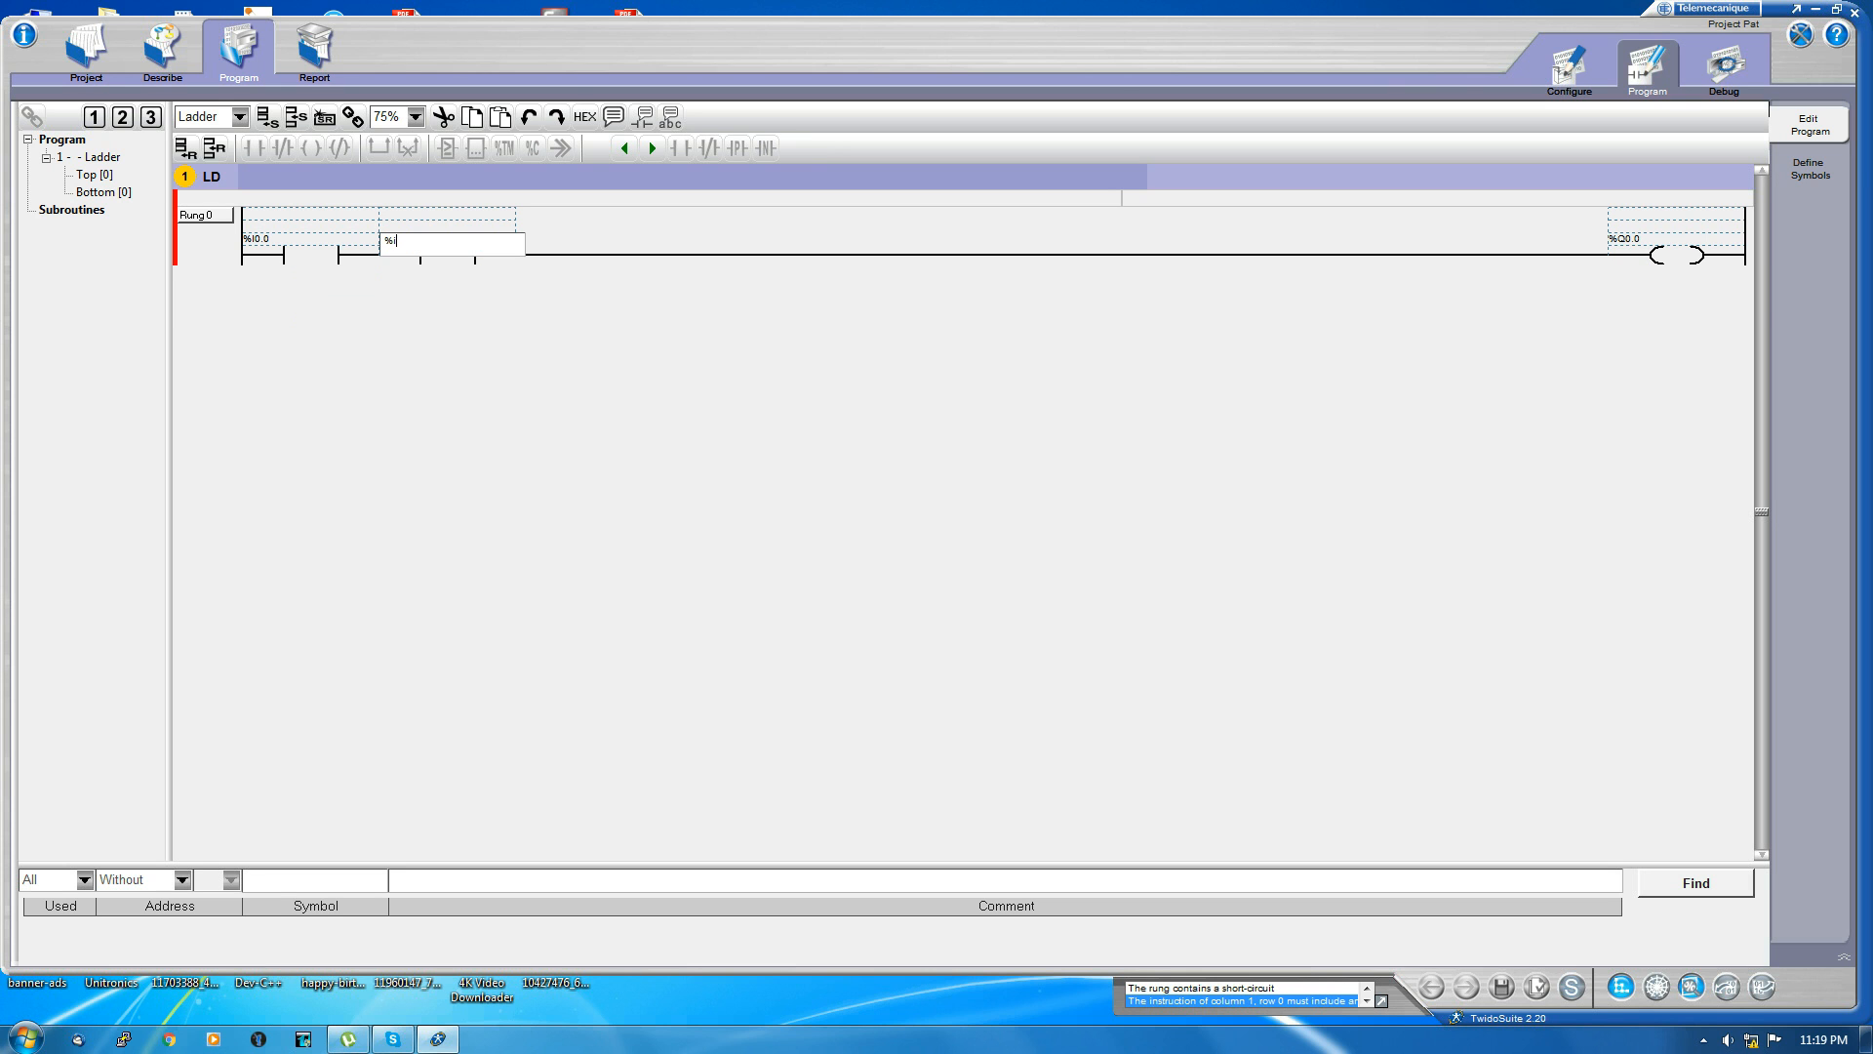
Step: Address the series contact after %I0.0 as %I0.1
type("i0.")
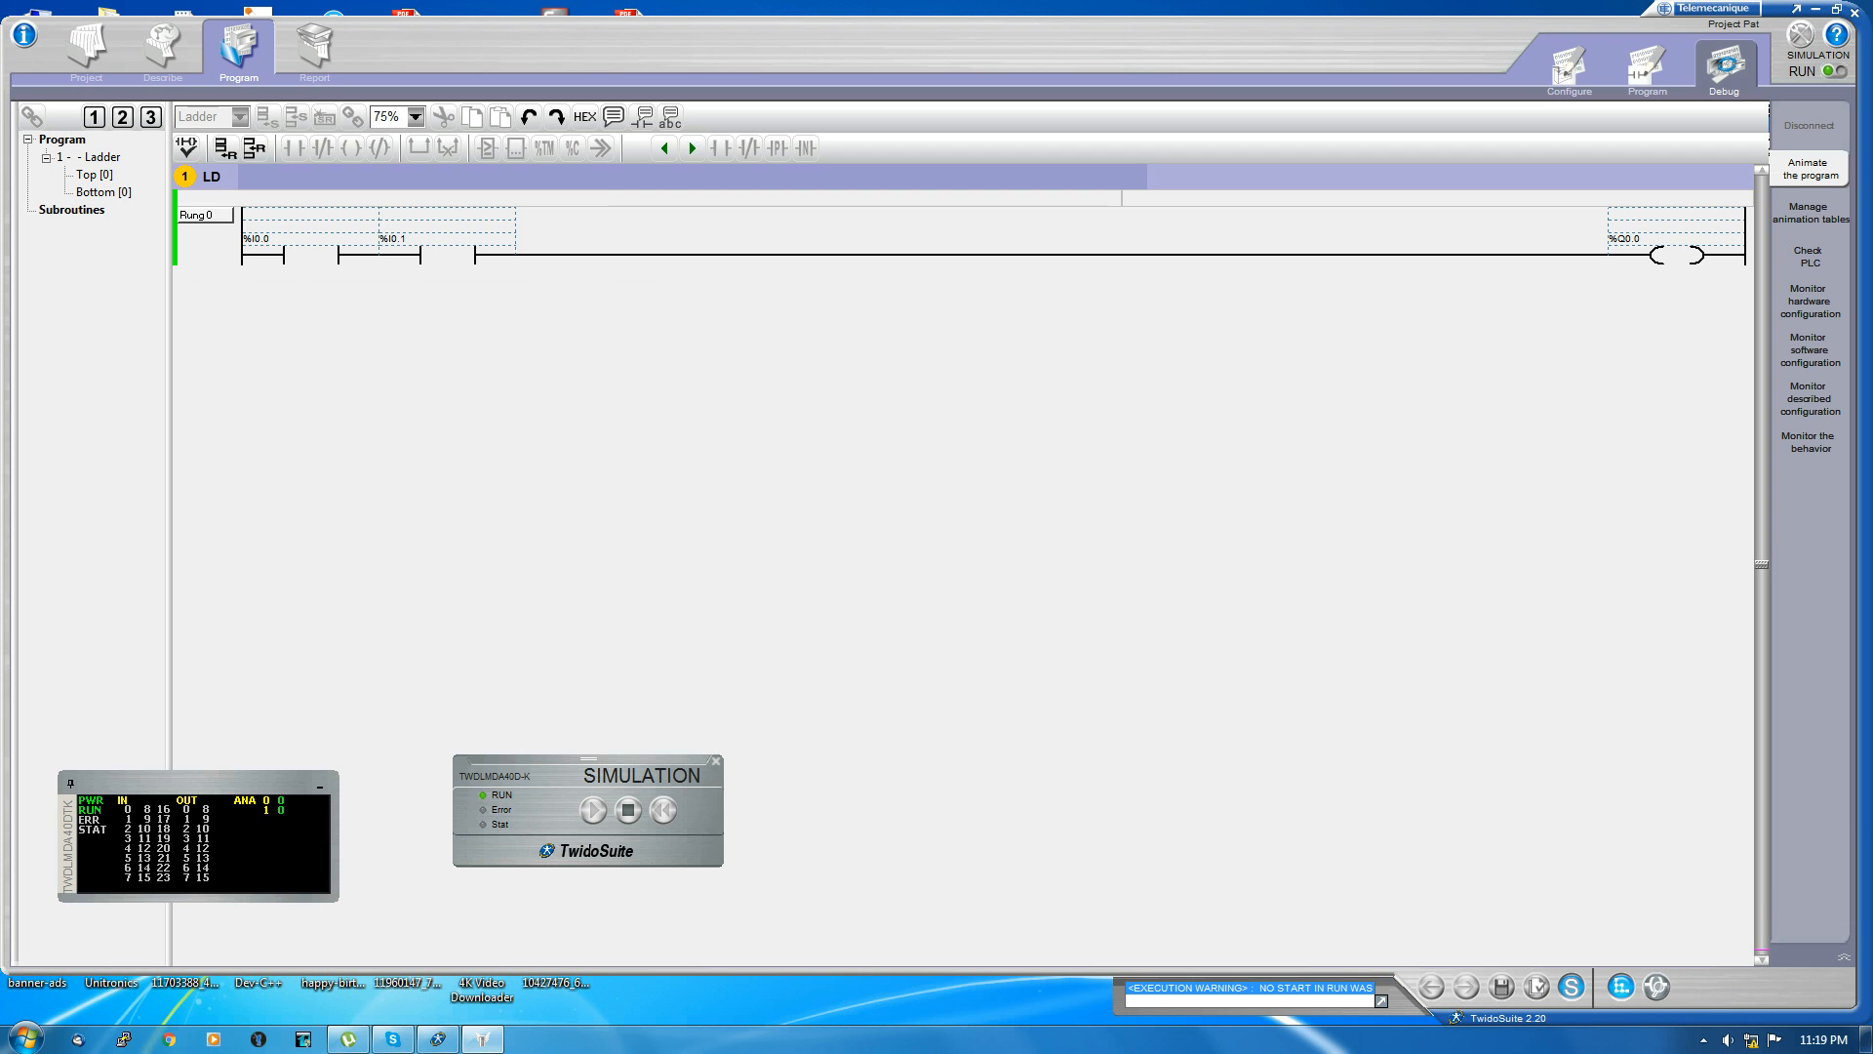
Step: Stop and restart the simulated controller to check coil %Q0.0
left_click(628, 810)
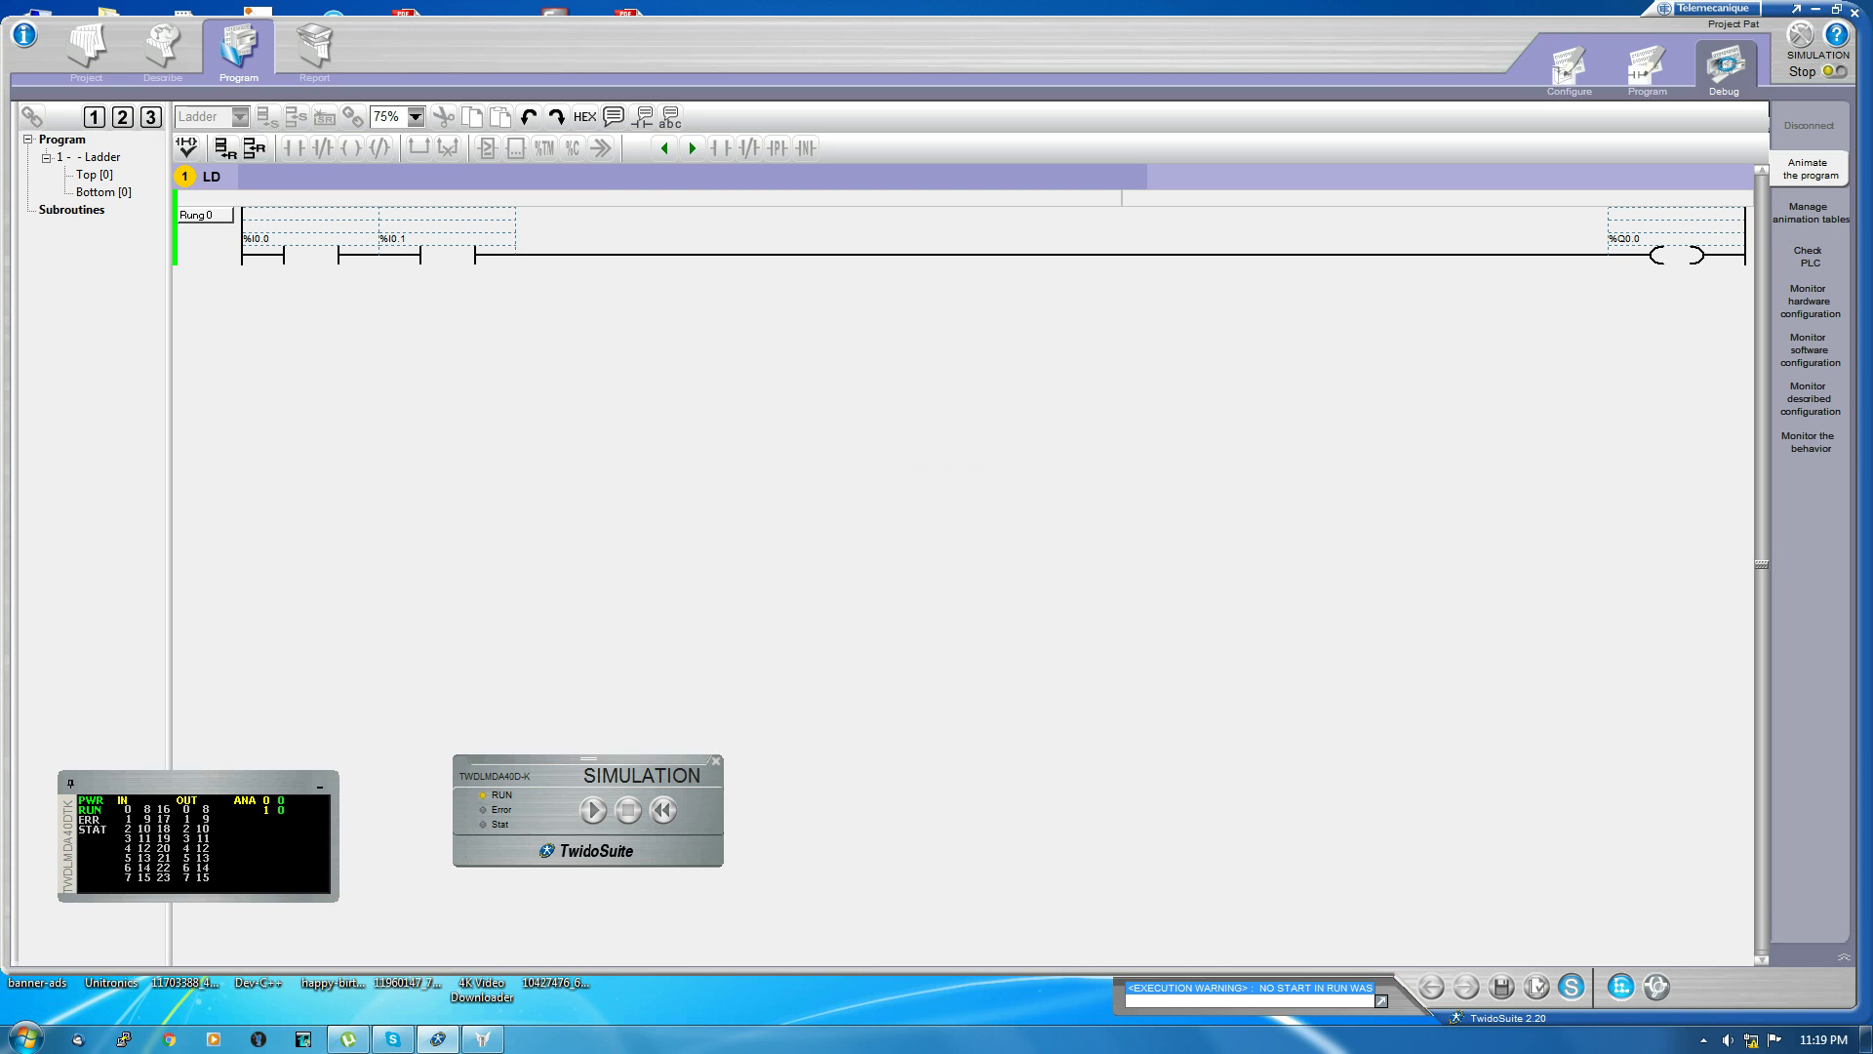
left_click(593, 809)
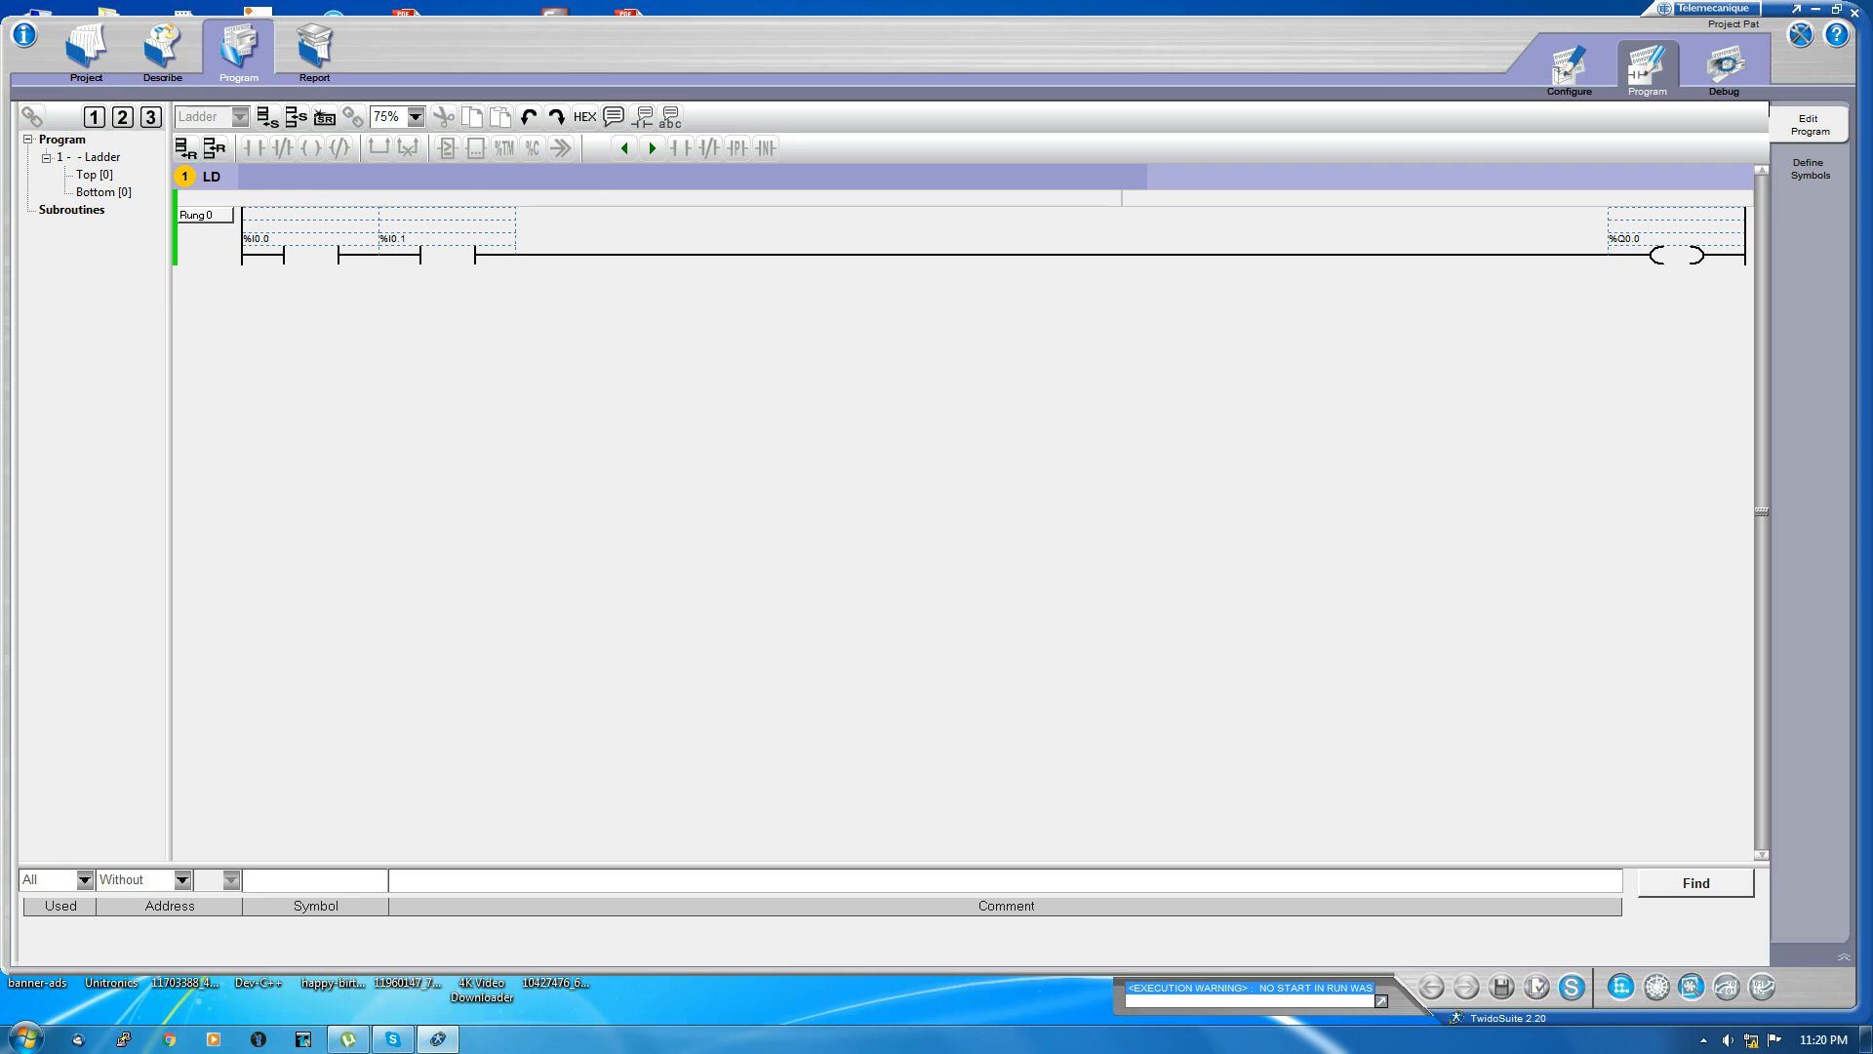
mouse_move(1500, 985)
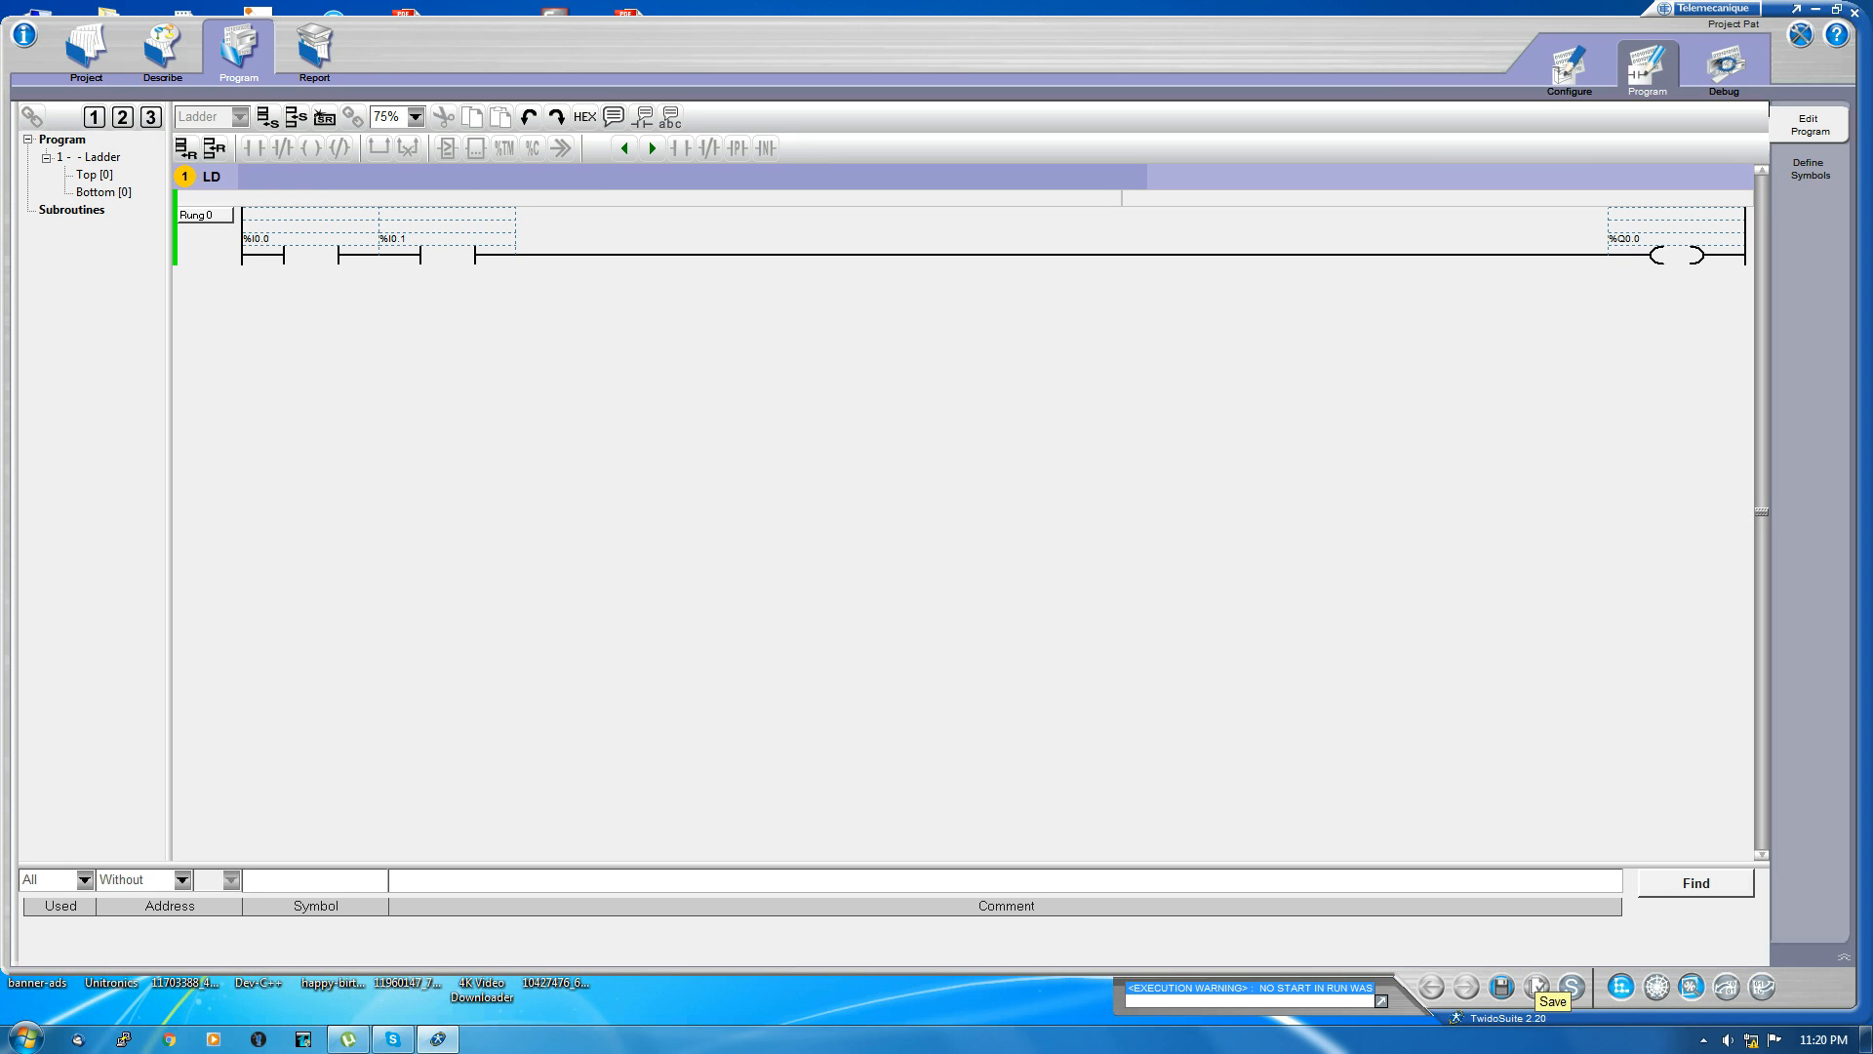
mouse_move(1620, 987)
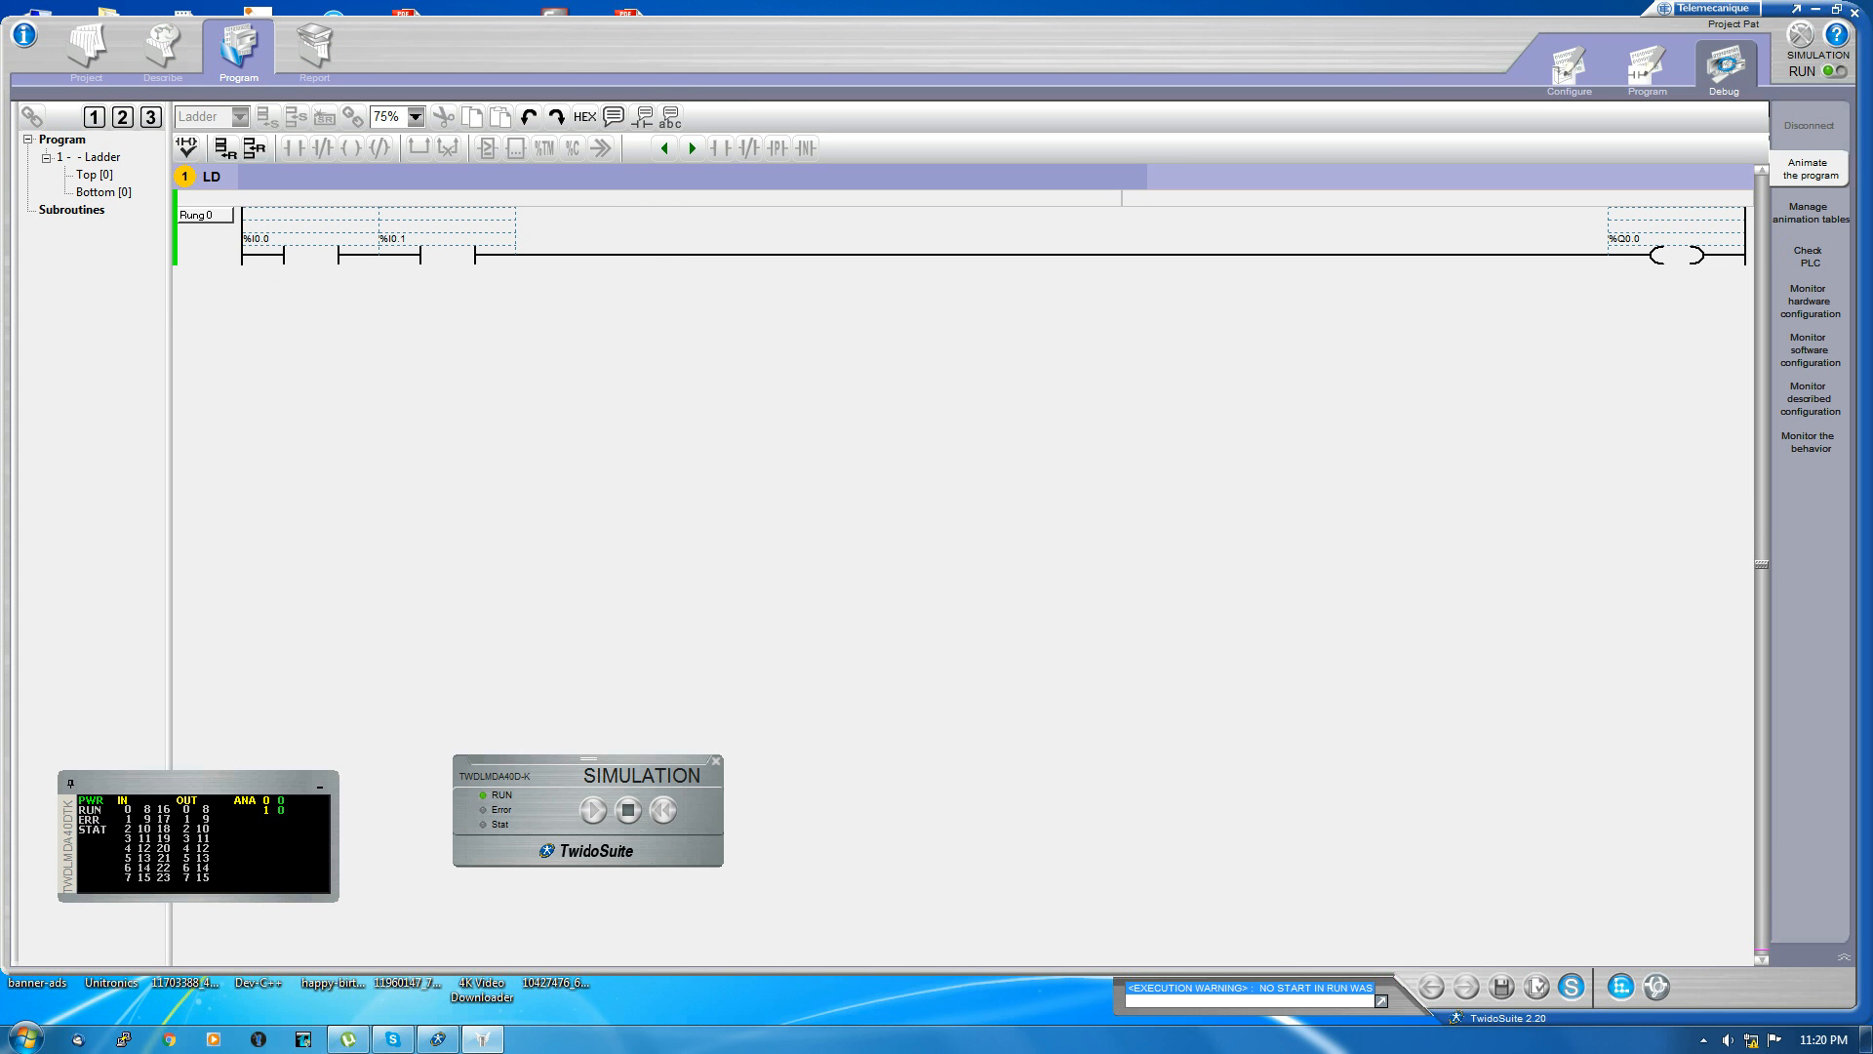
Step: Stop the simulated controller with the series %I0.0–%I0.1 rung loaded
left_click(627, 810)
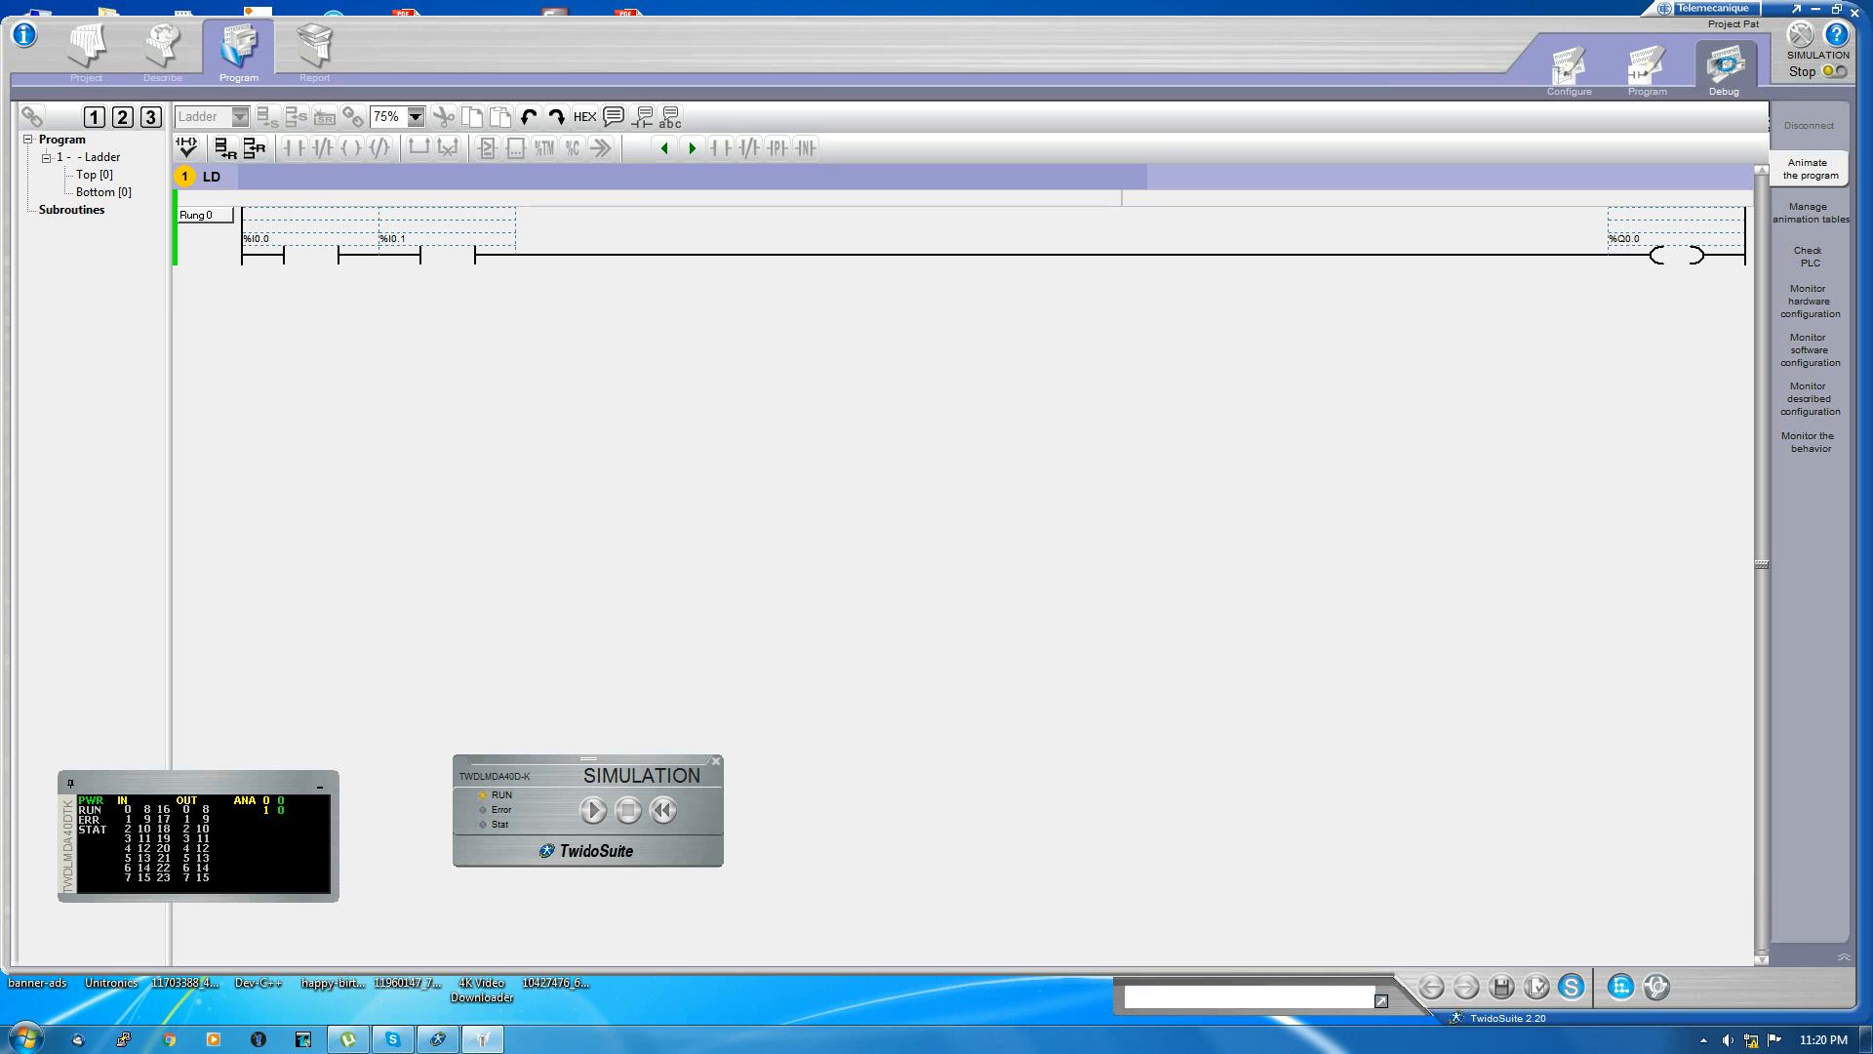